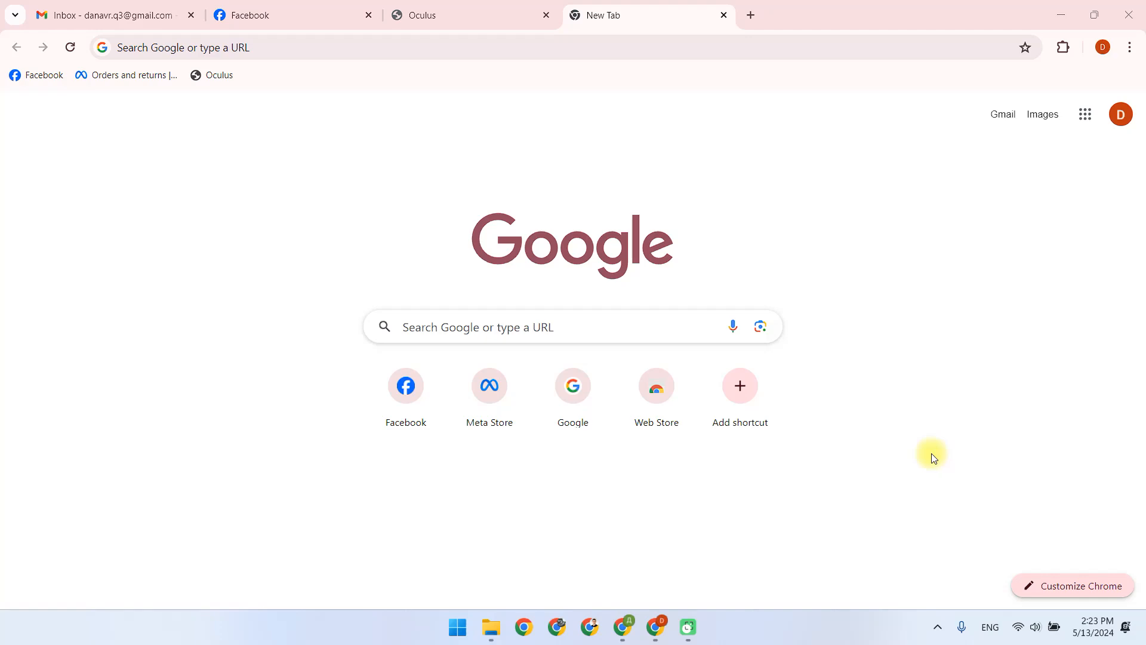
mouse_move(942, 460)
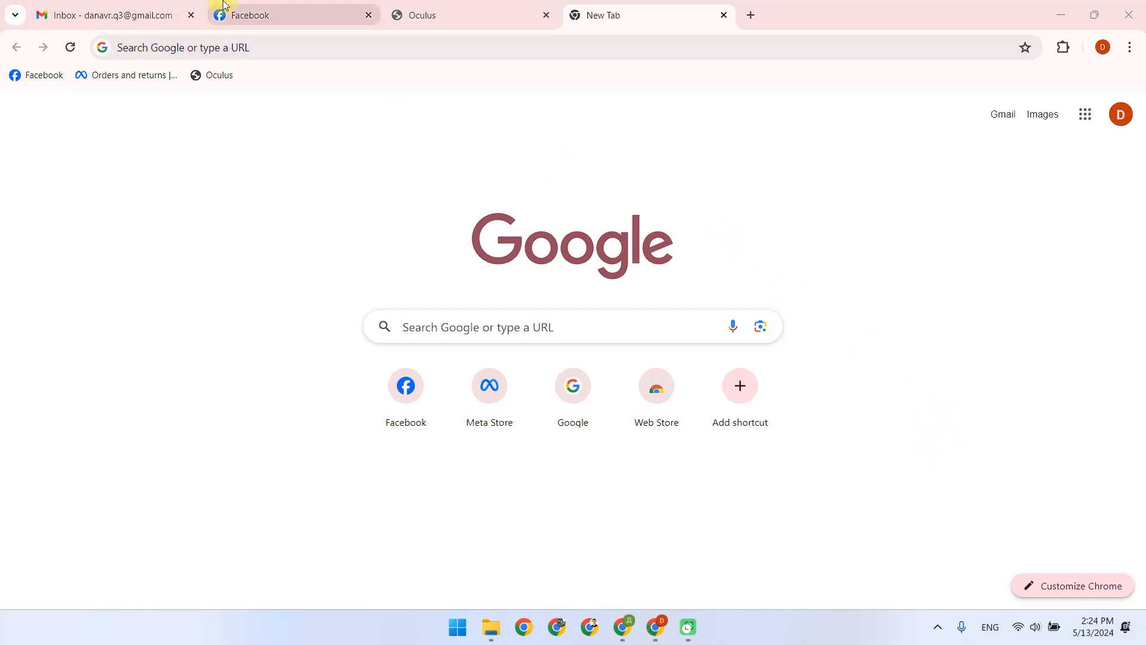
Step: Search Google in Chrome for 'meta quest developer hub' using the address-bar suggestion
left_click(248, 46)
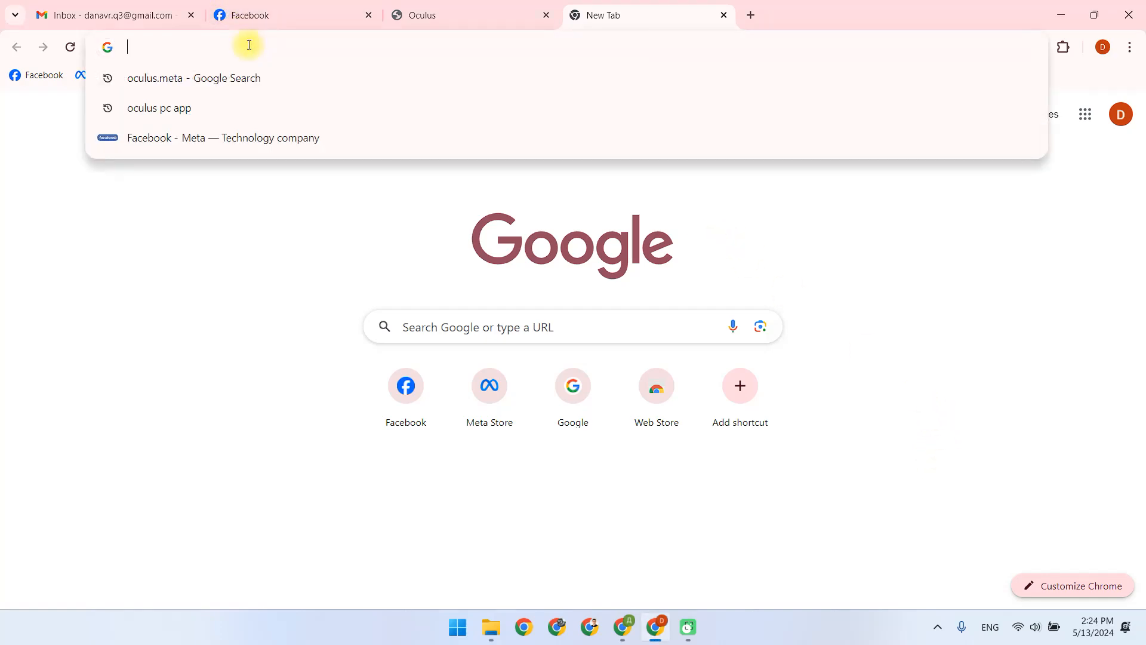
mouse_move(242, 39)
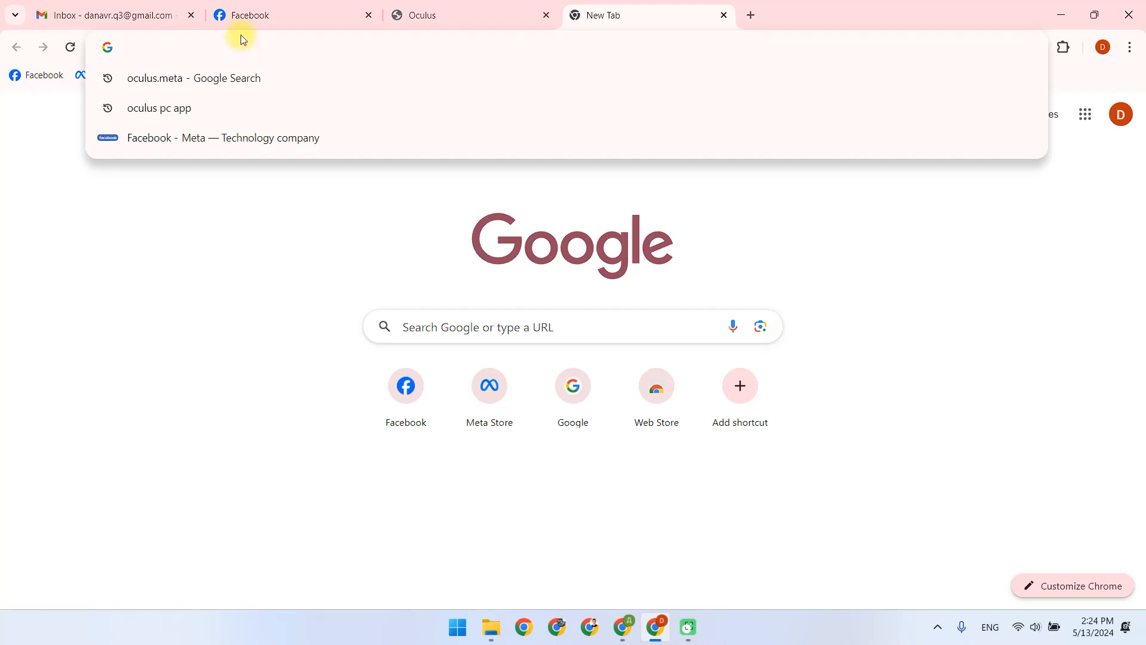
type("meta quest de")
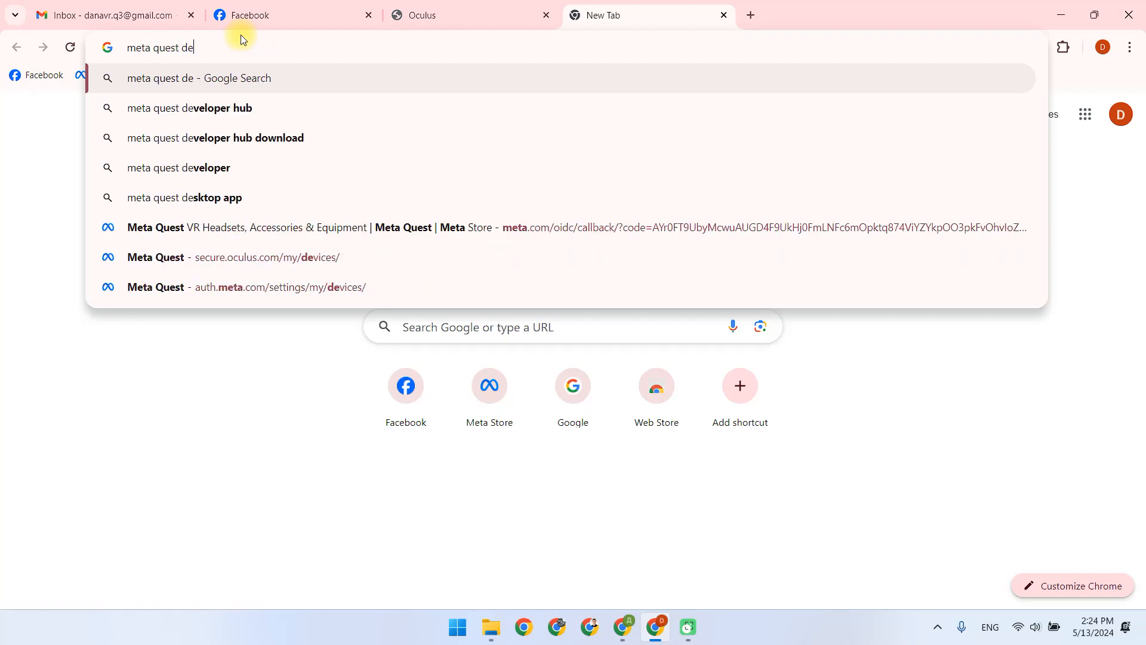
left_click(188, 108)
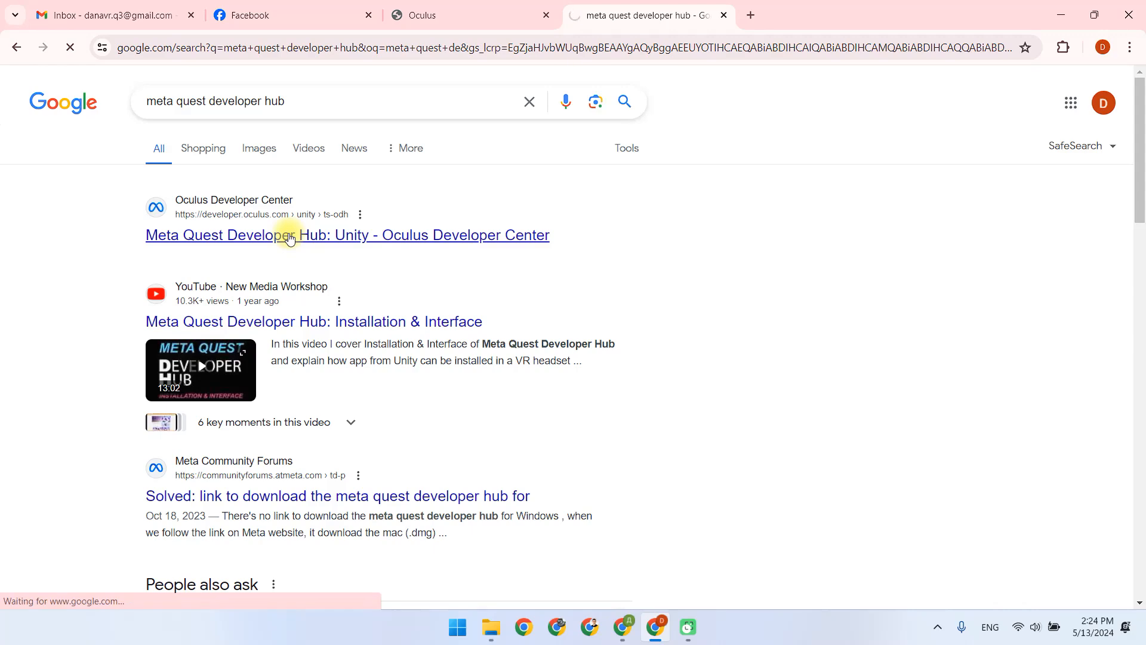
Step: Open the Oculus Developer Center hub page and follow its Windows download link (version 4.6.0)
left_click(346, 235)
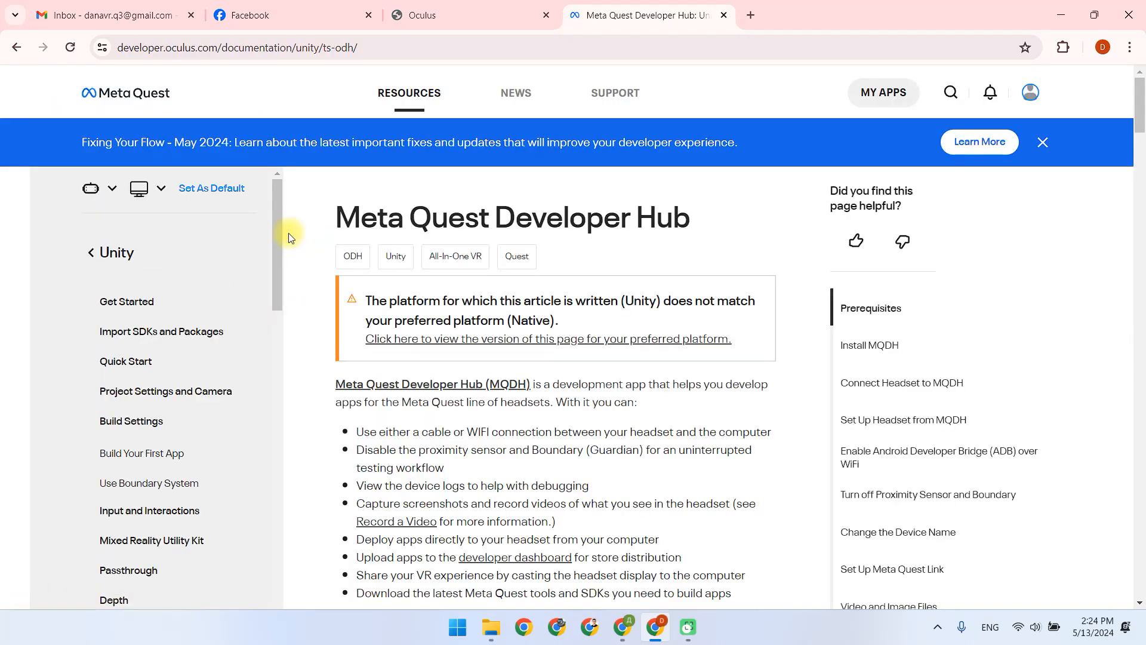
scroll("down", 3)
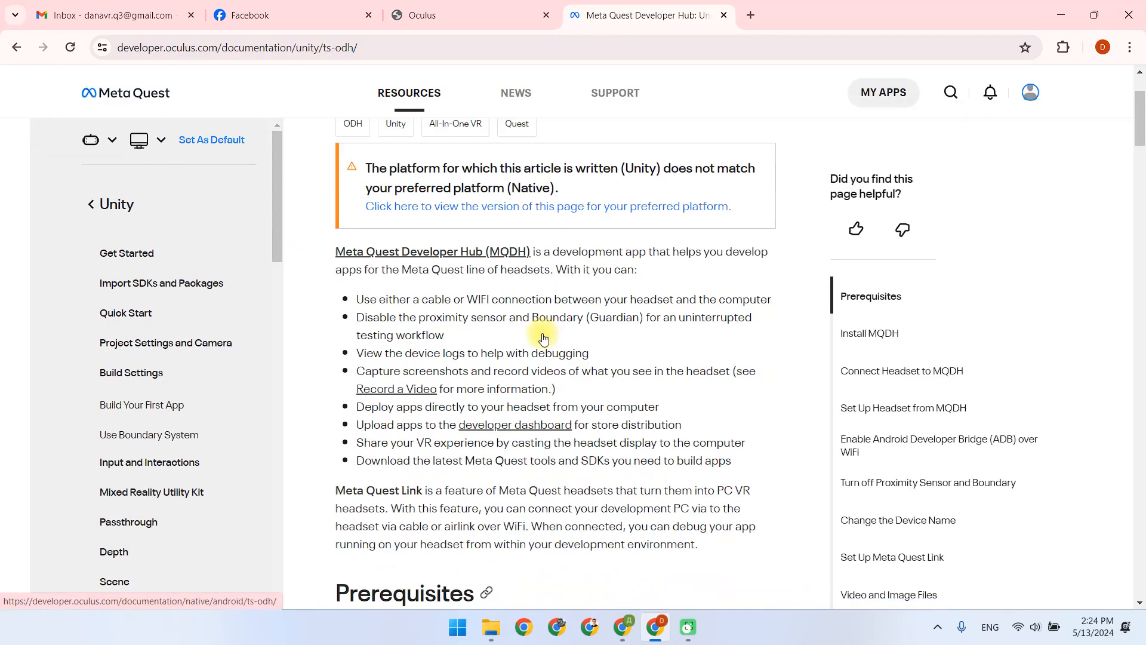
scroll("down", 3)
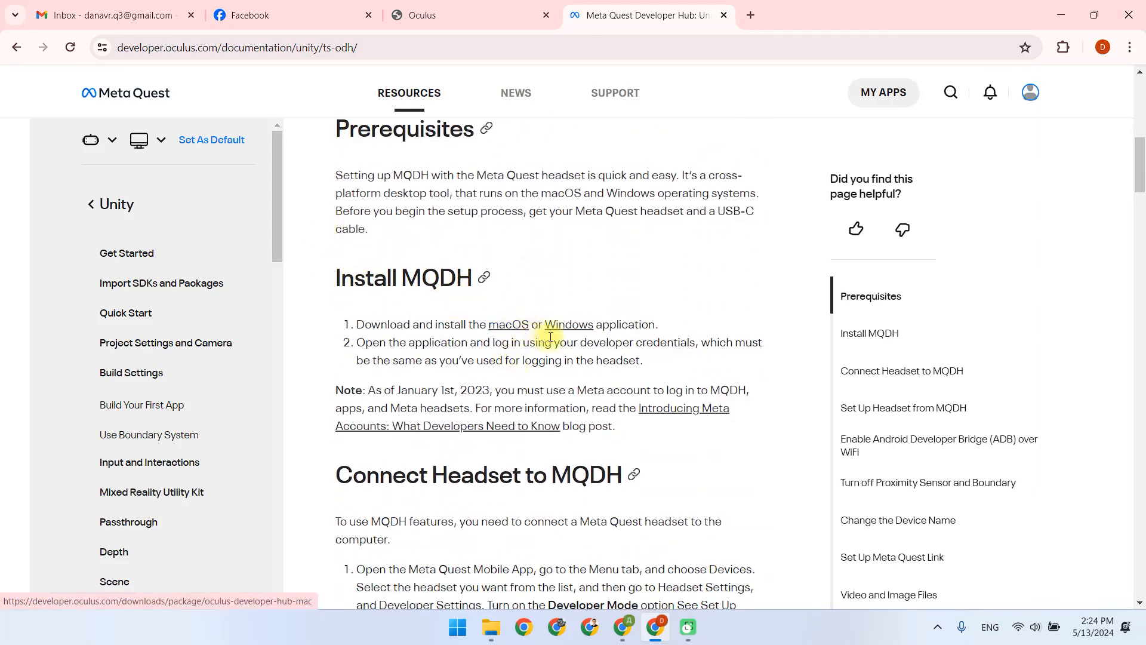
left_click(572, 323)
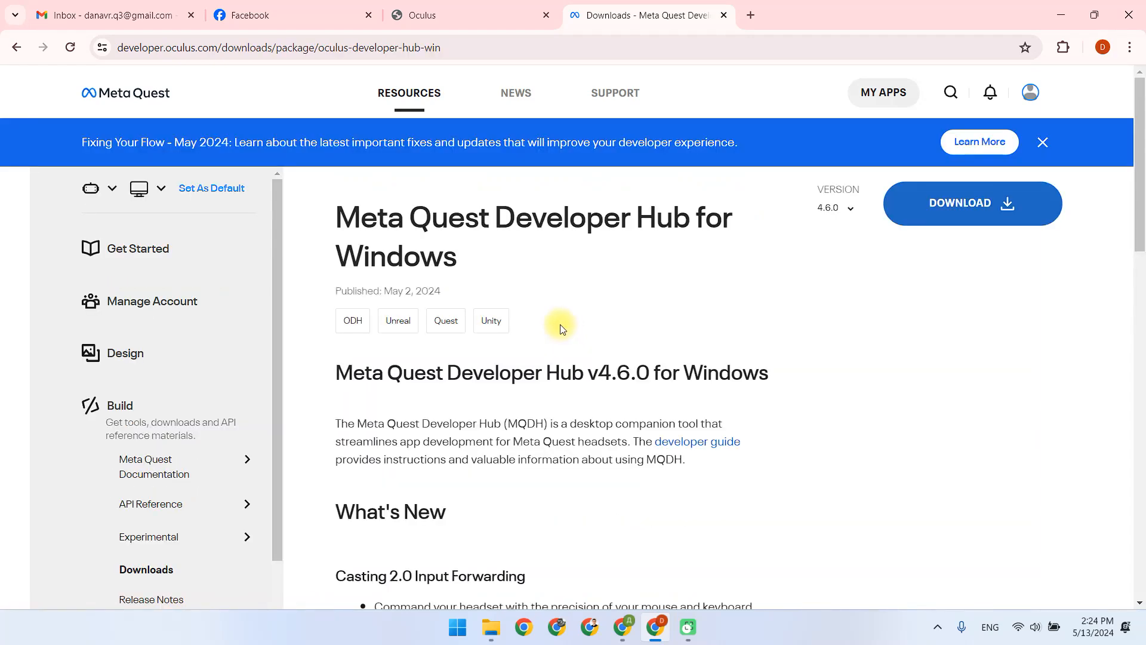
Step: Agree to the license terms and download the Meta Quest Developer Hub 4.6.0 zip
left_click(971, 203)
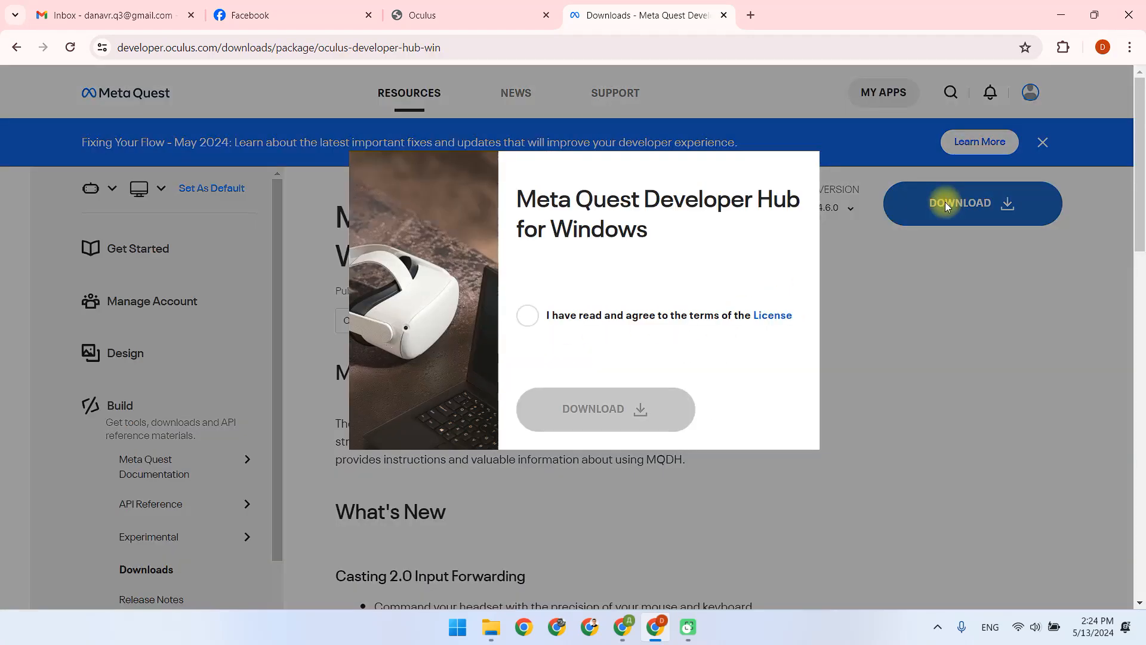
mouse_move(649, 220)
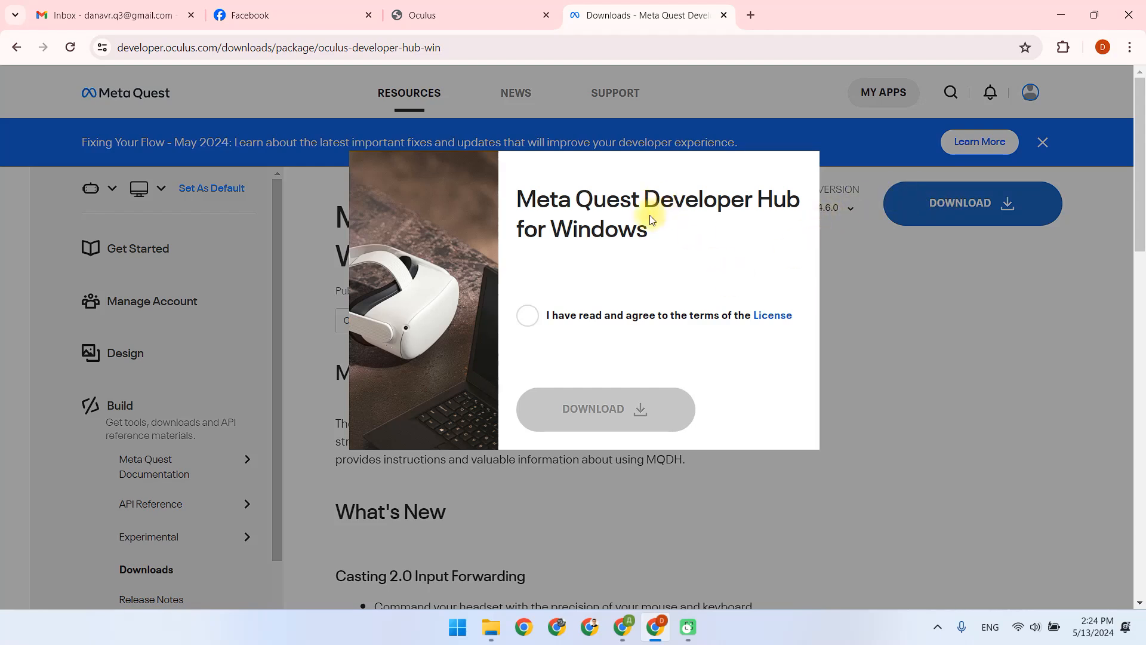
left_click(527, 315)
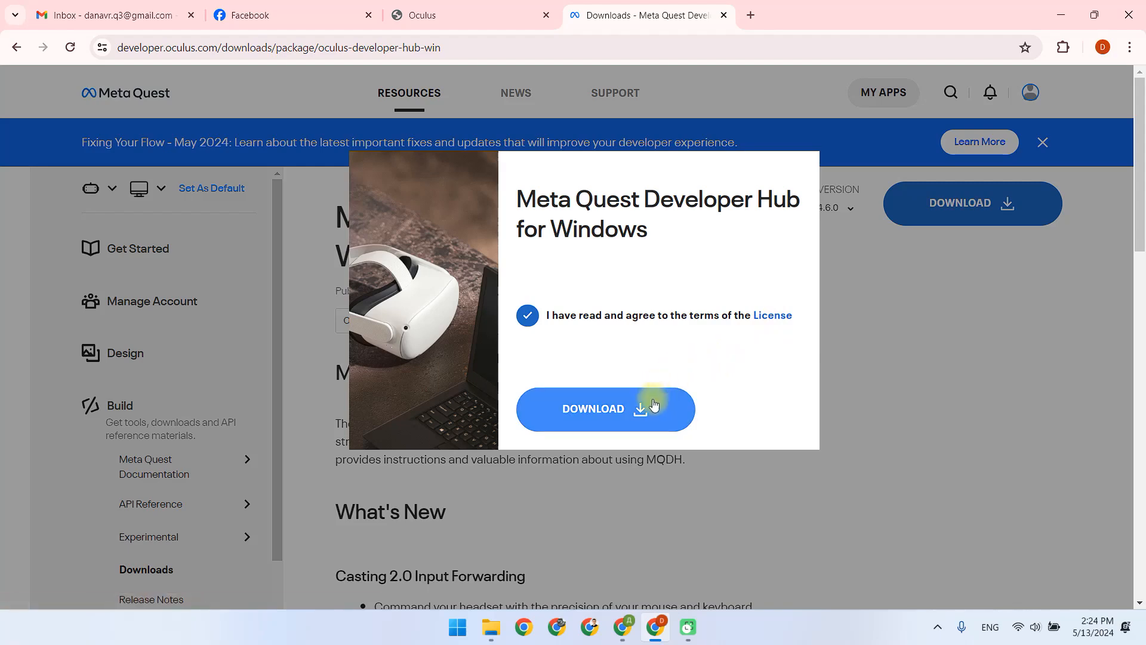
left_click(593, 408)
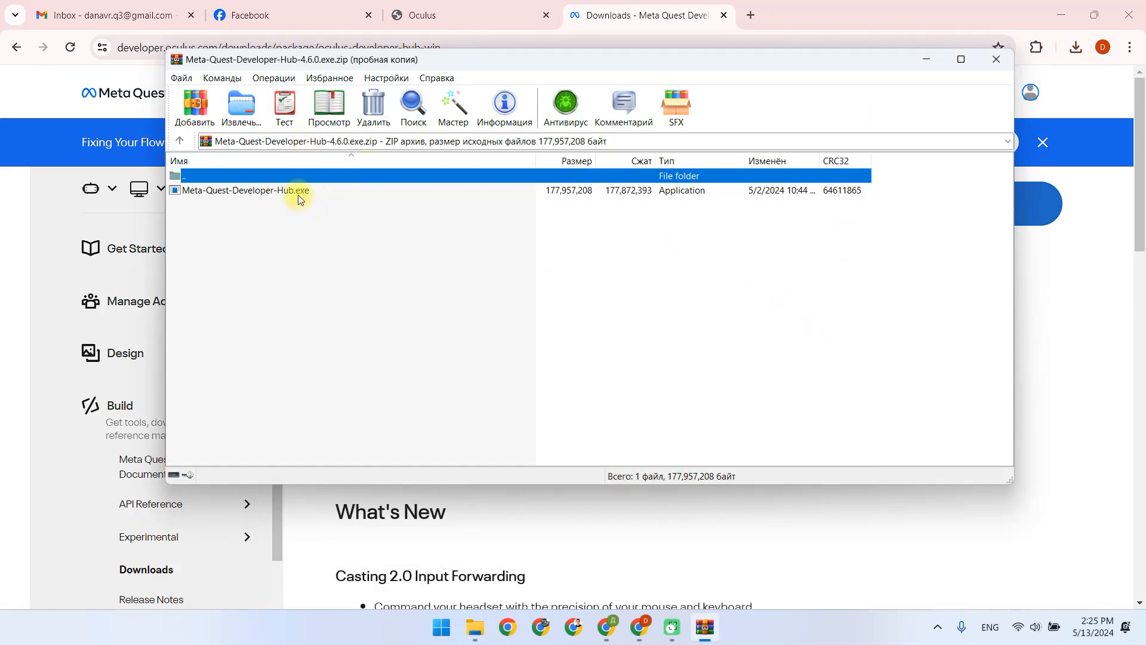
Step: Run Meta-Quest-Developer-Hub.exe from the WinRAR archive and install into the default folder
left_click(244, 190)
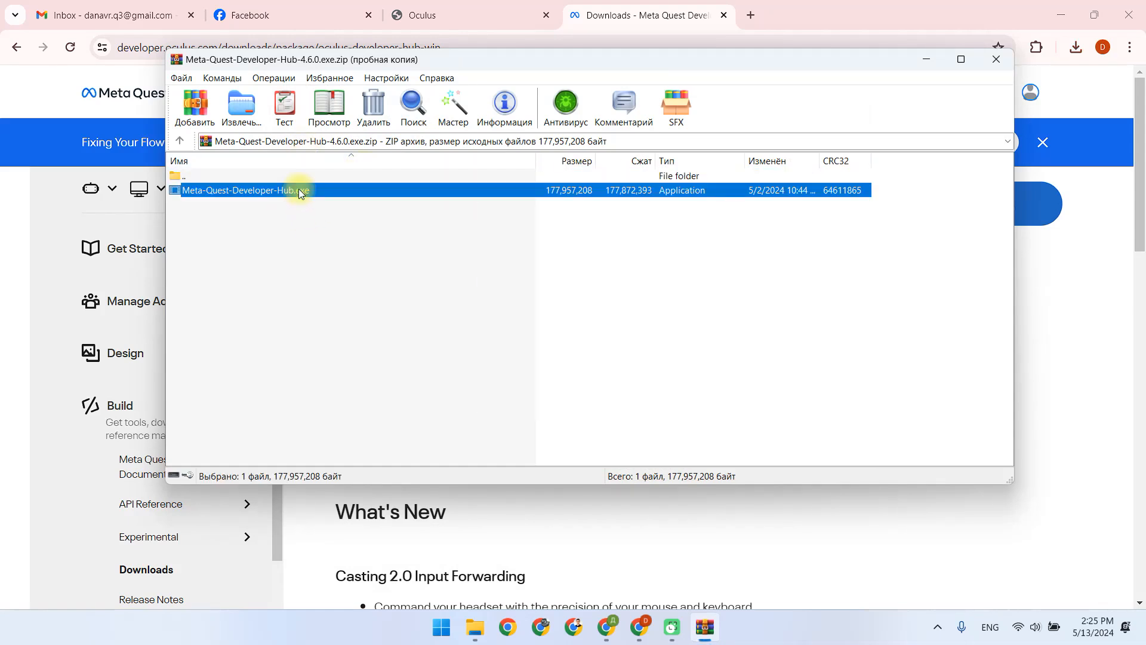
double_click(245, 190)
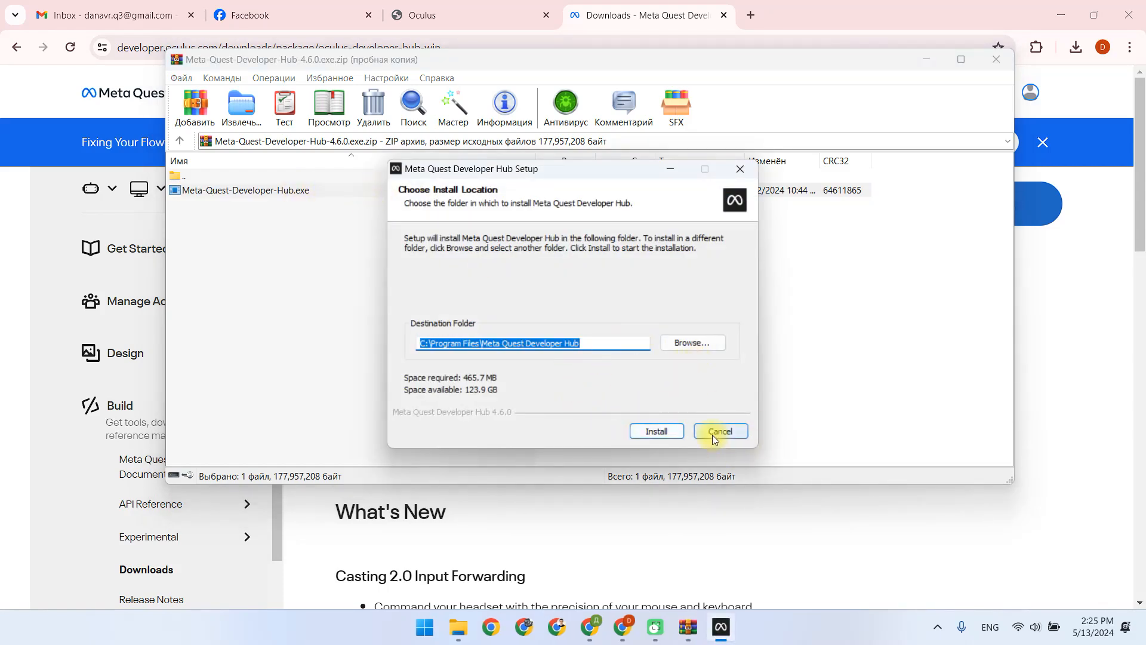
left_click(719, 431)
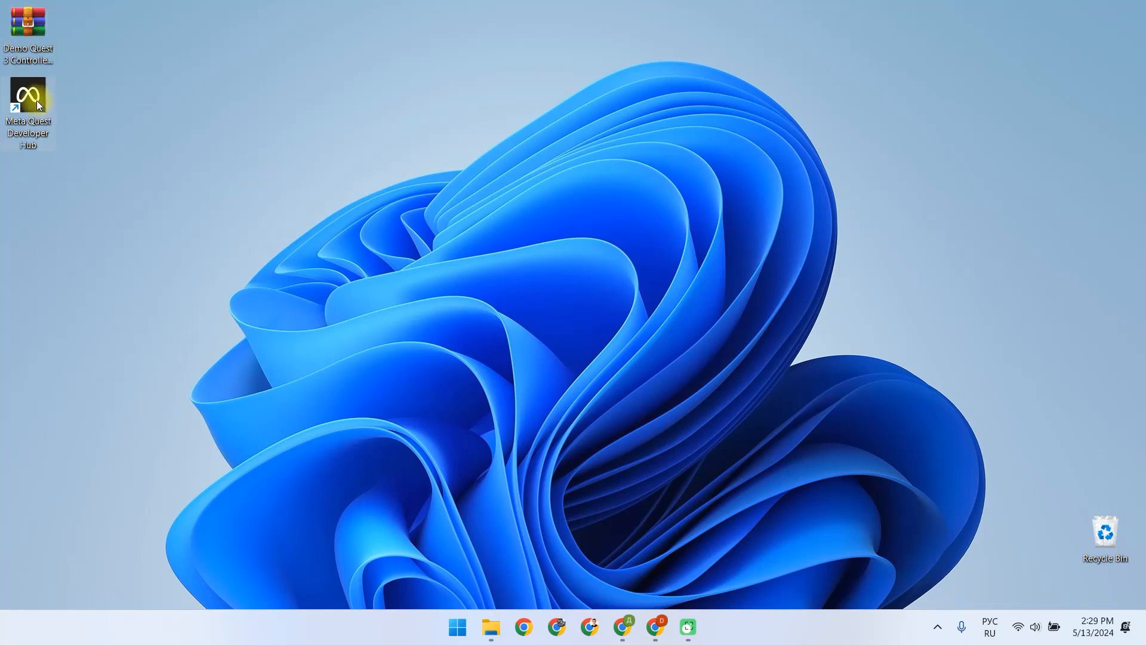
Step: Launch Meta Quest Developer Hub from its desktop shortcut and get past the welcome screen
double_click(28, 100)
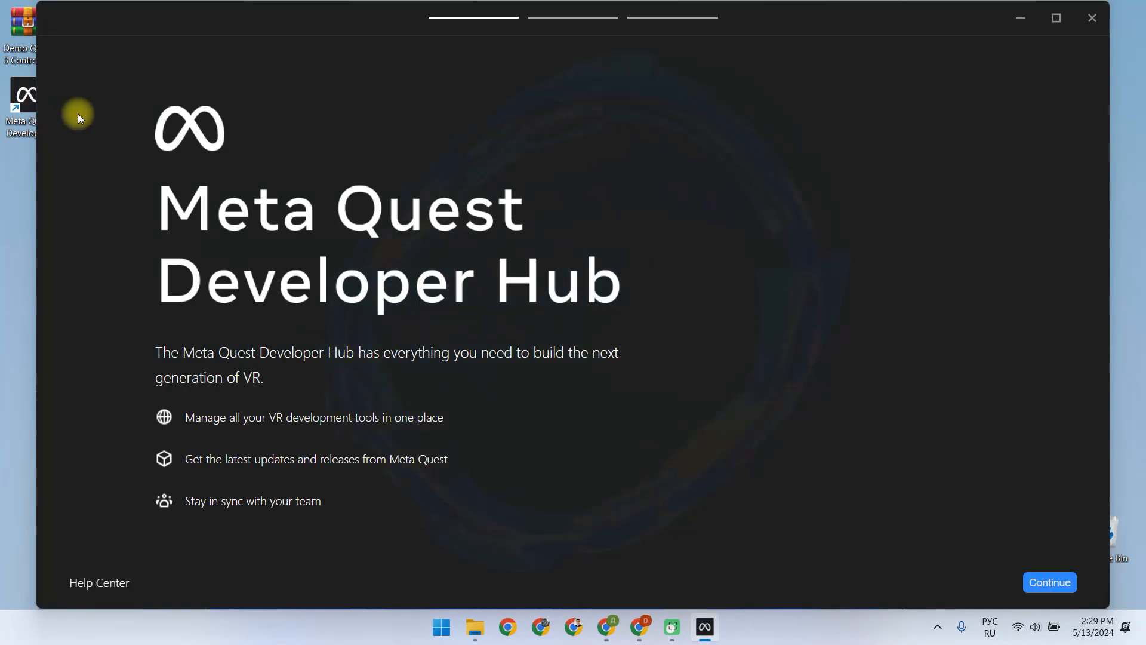
mouse_move(271, 473)
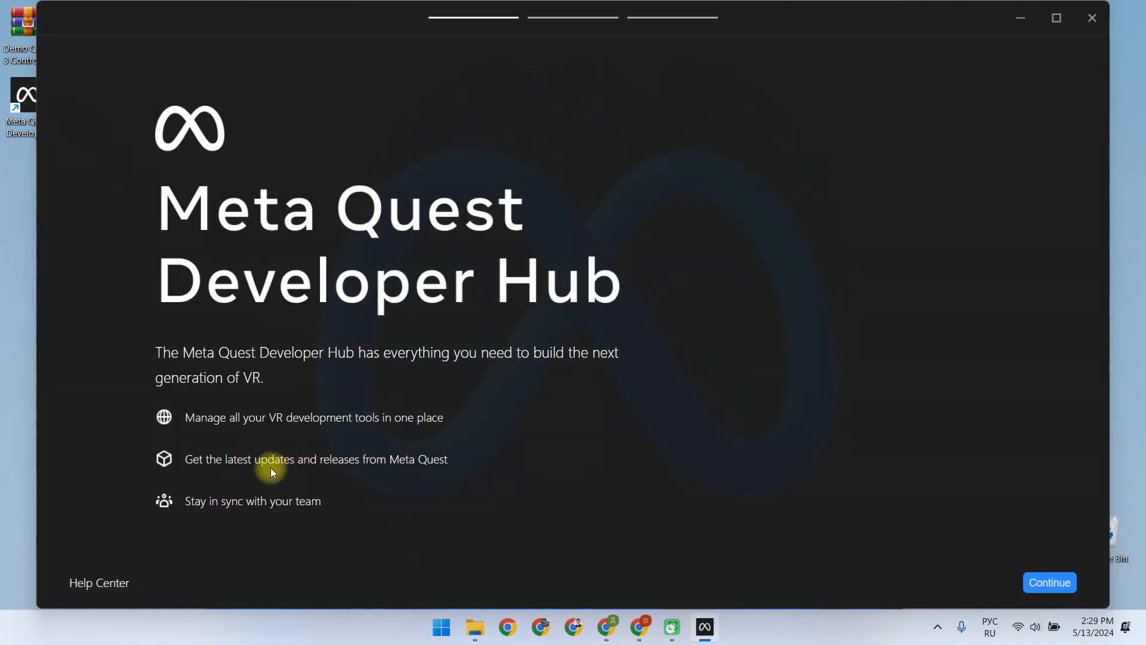
mouse_move(299, 437)
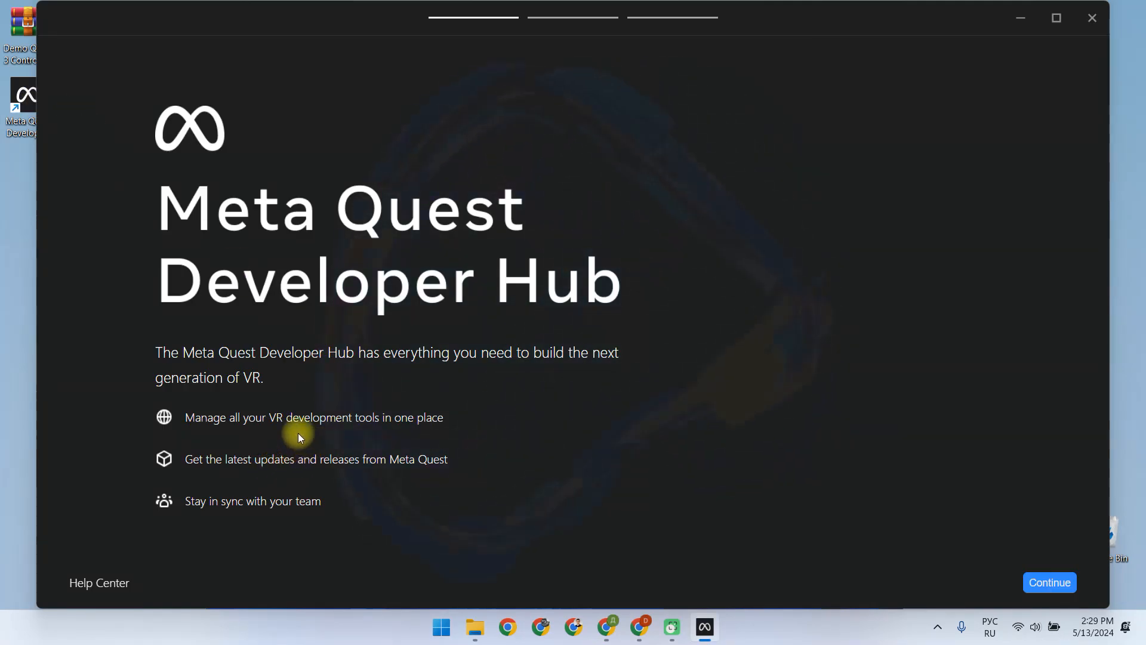
mouse_move(403, 447)
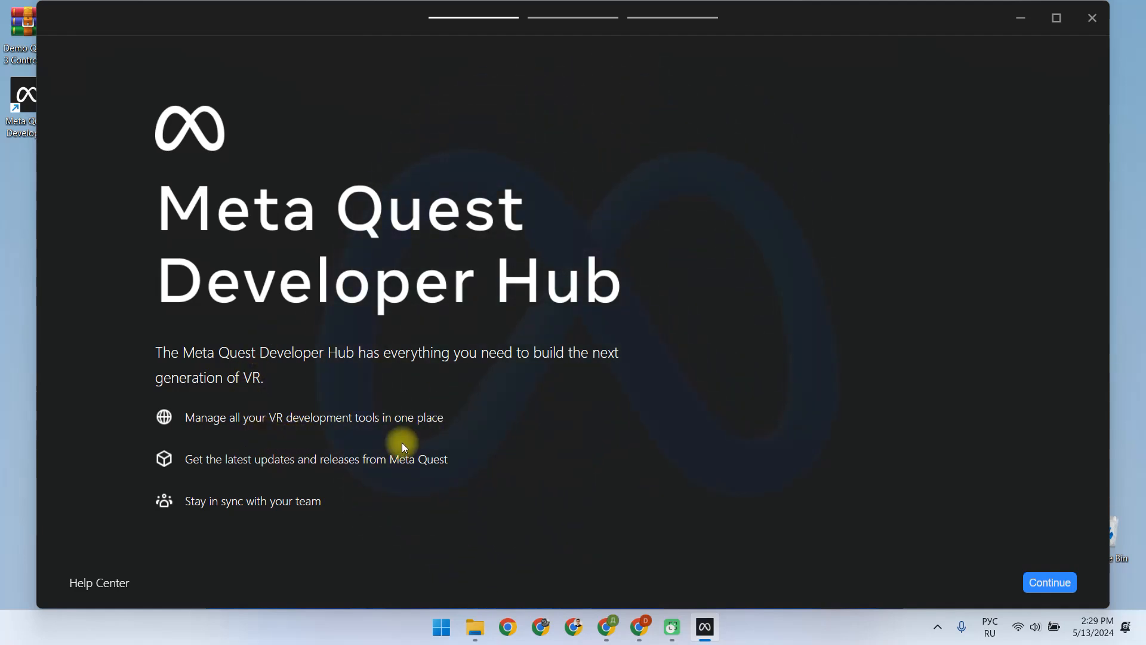
mouse_move(709, 501)
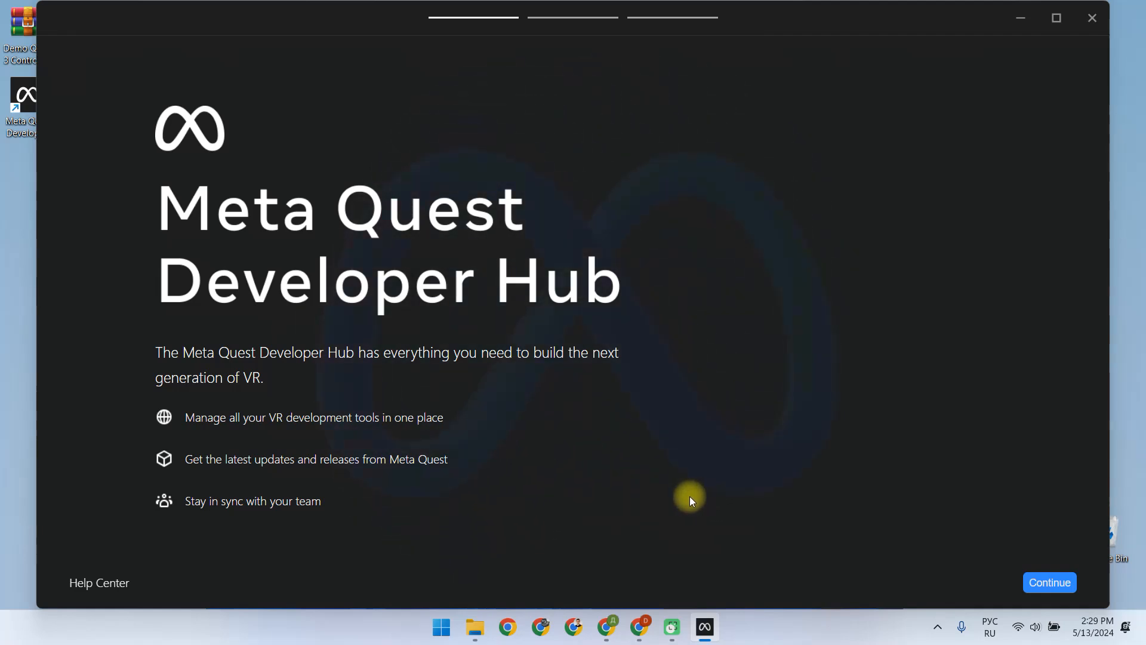
left_click(1049, 583)
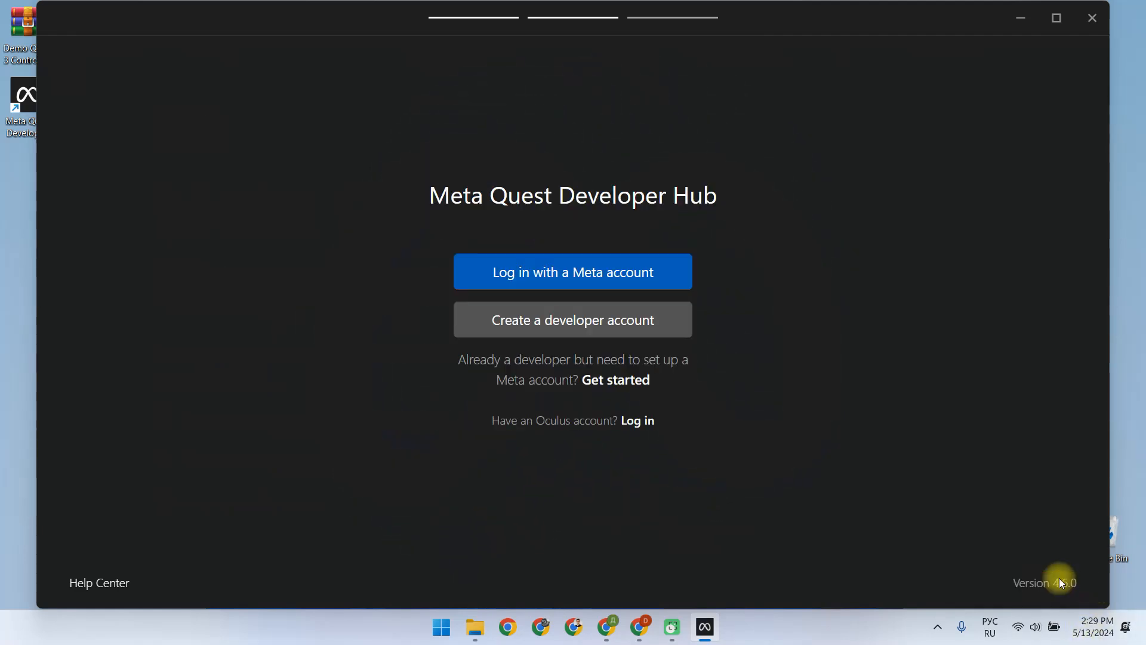
mouse_move(814, 369)
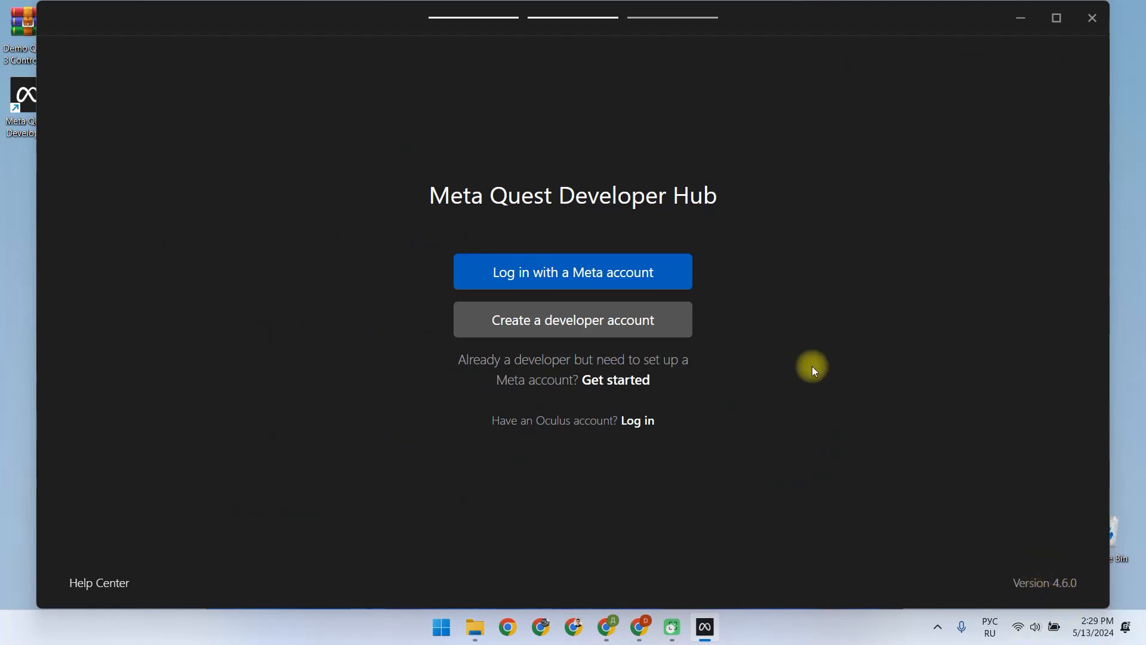
mouse_move(672, 262)
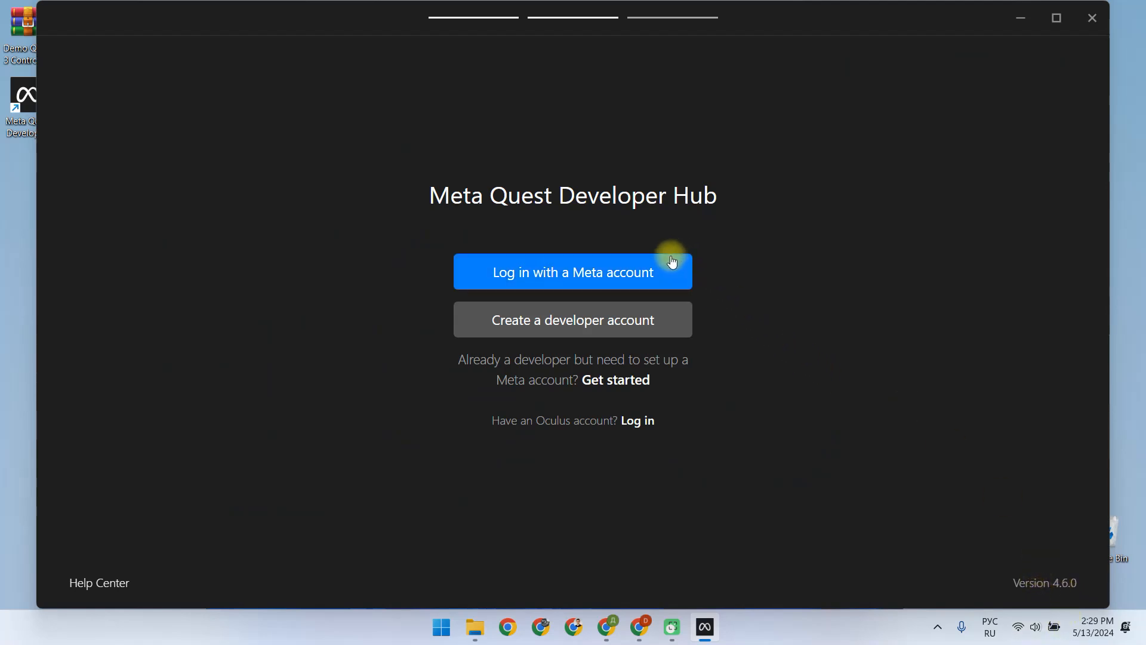
mouse_move(624, 303)
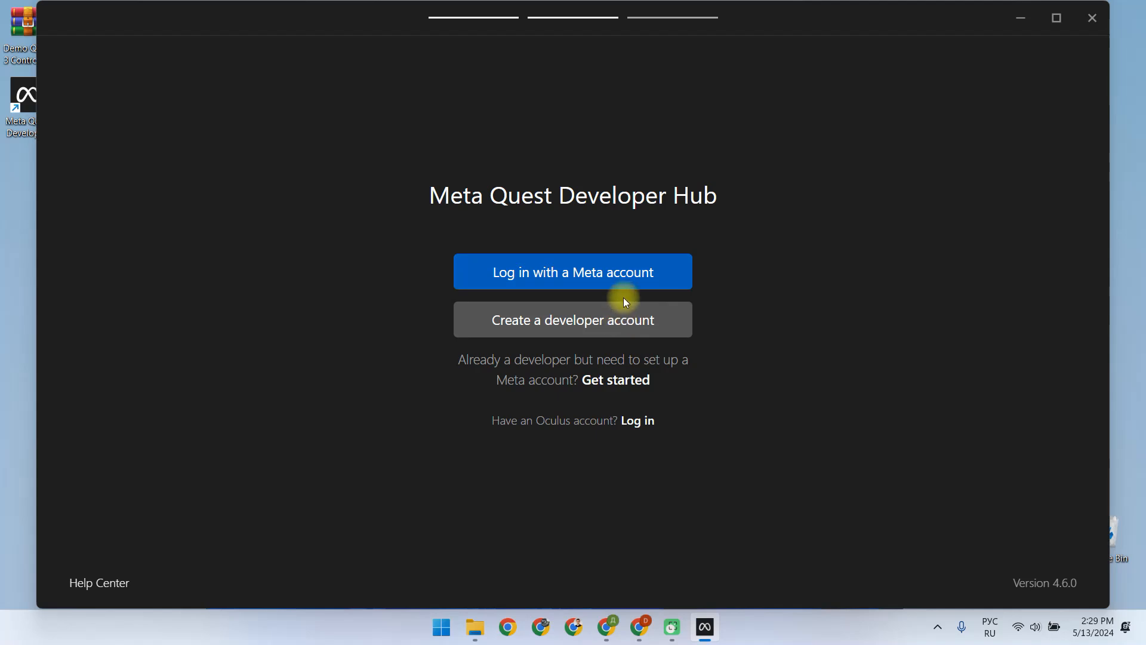
Step: Sign in with the Meta account in the browser and hand the login back to the hub
left_click(573, 271)
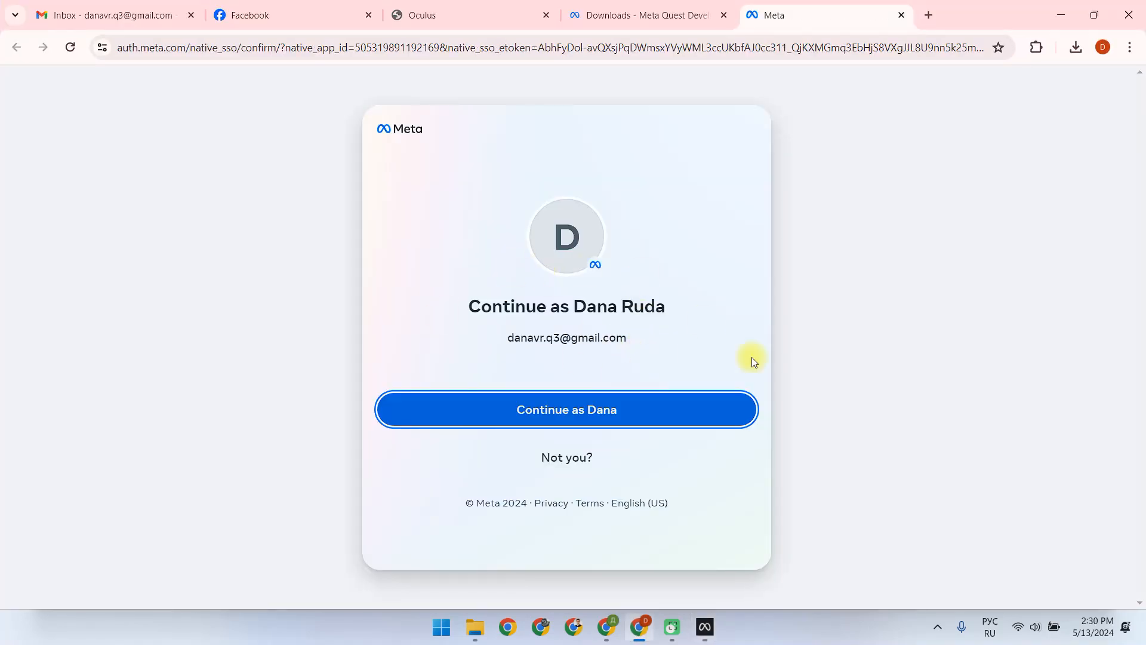
mouse_move(544, 250)
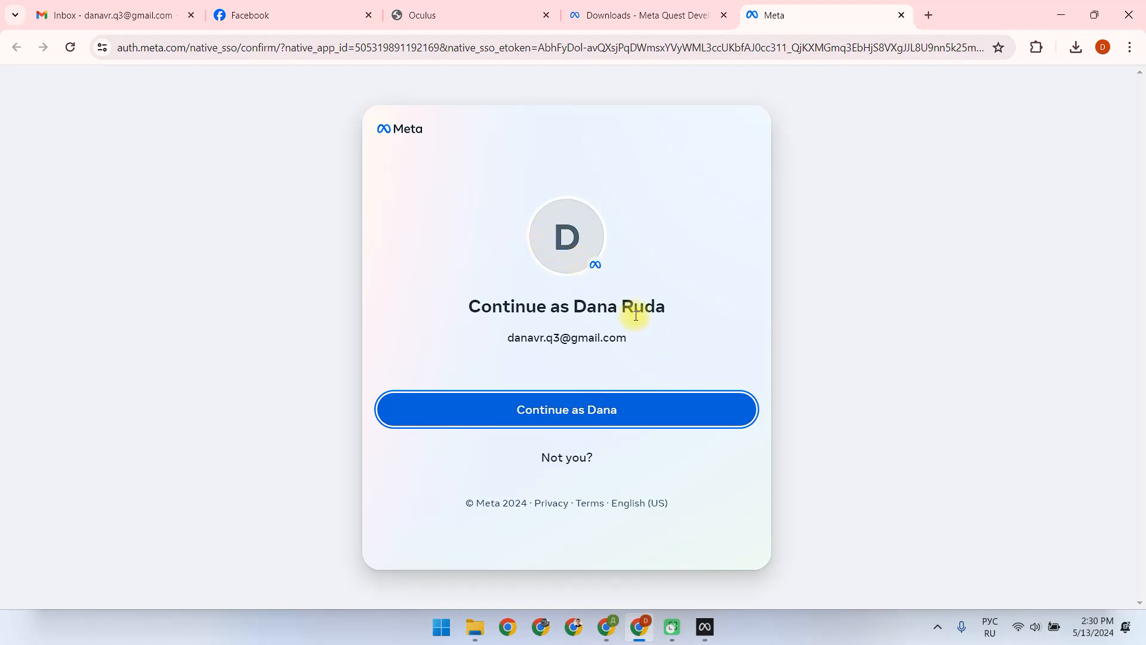
left_click(567, 410)
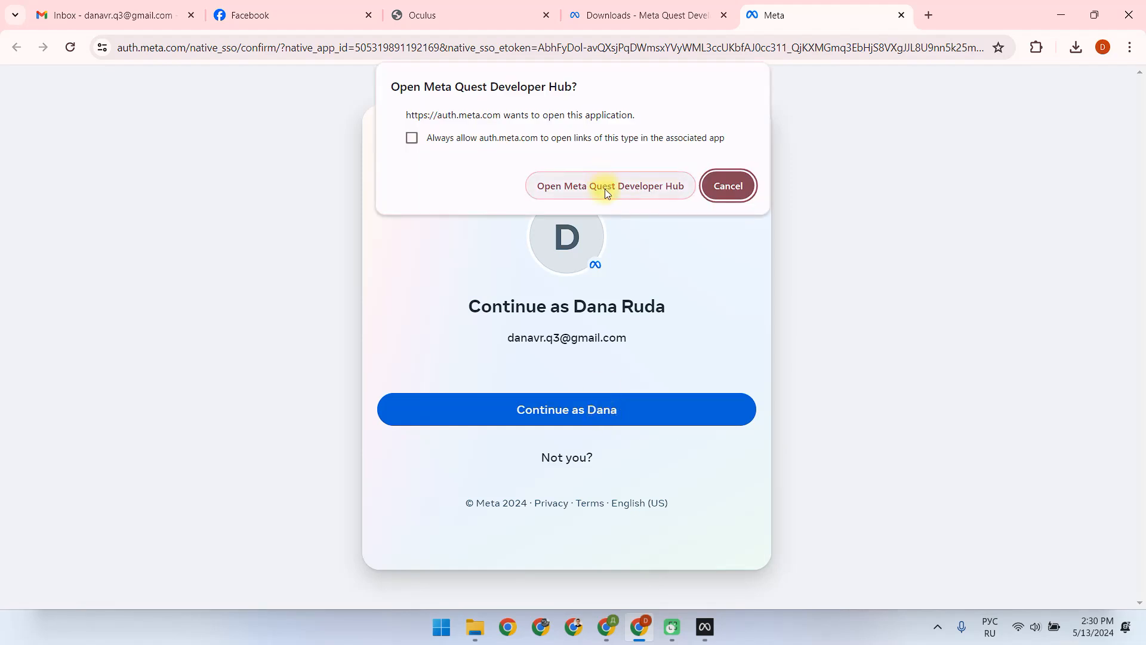
left_click(609, 185)
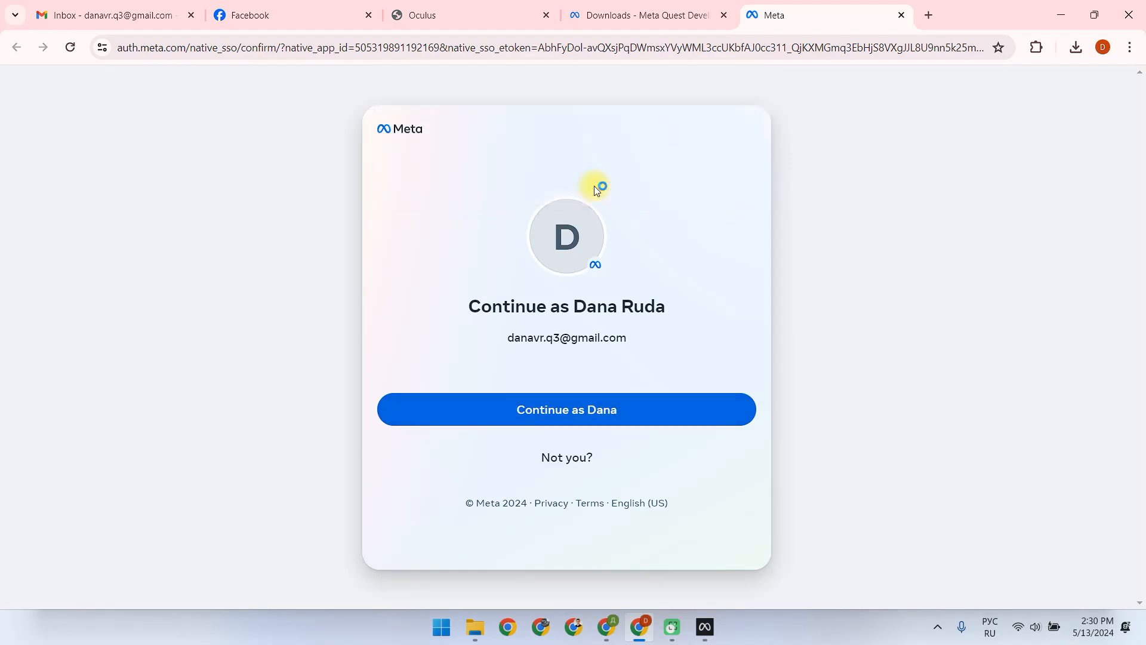
left_click(567, 410)
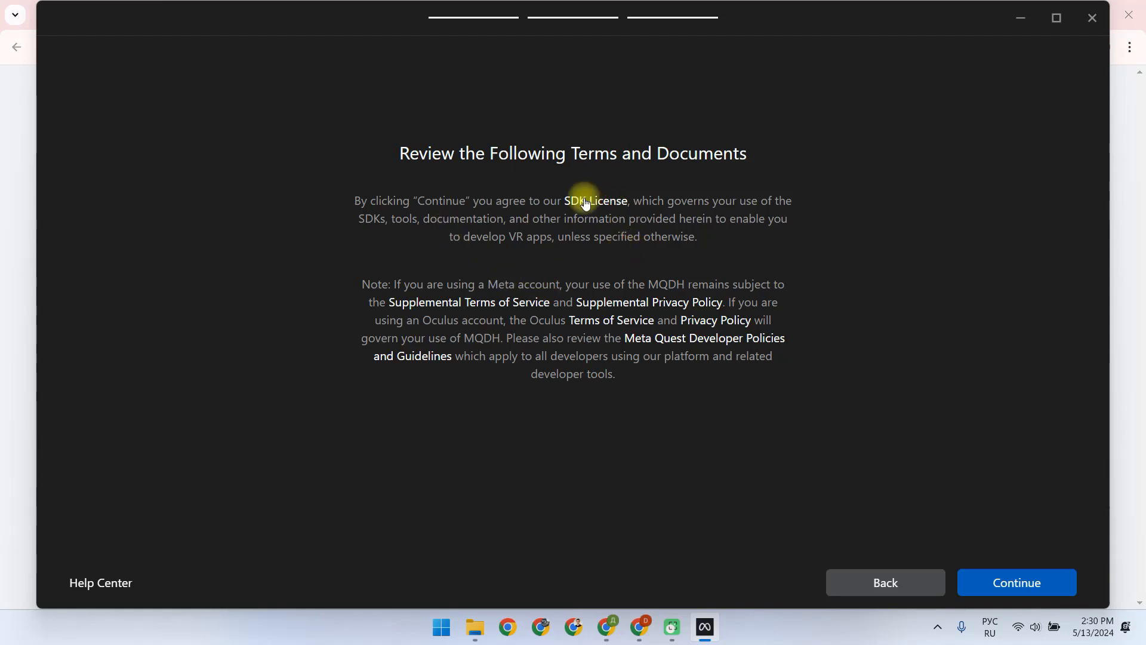
mouse_move(625, 279)
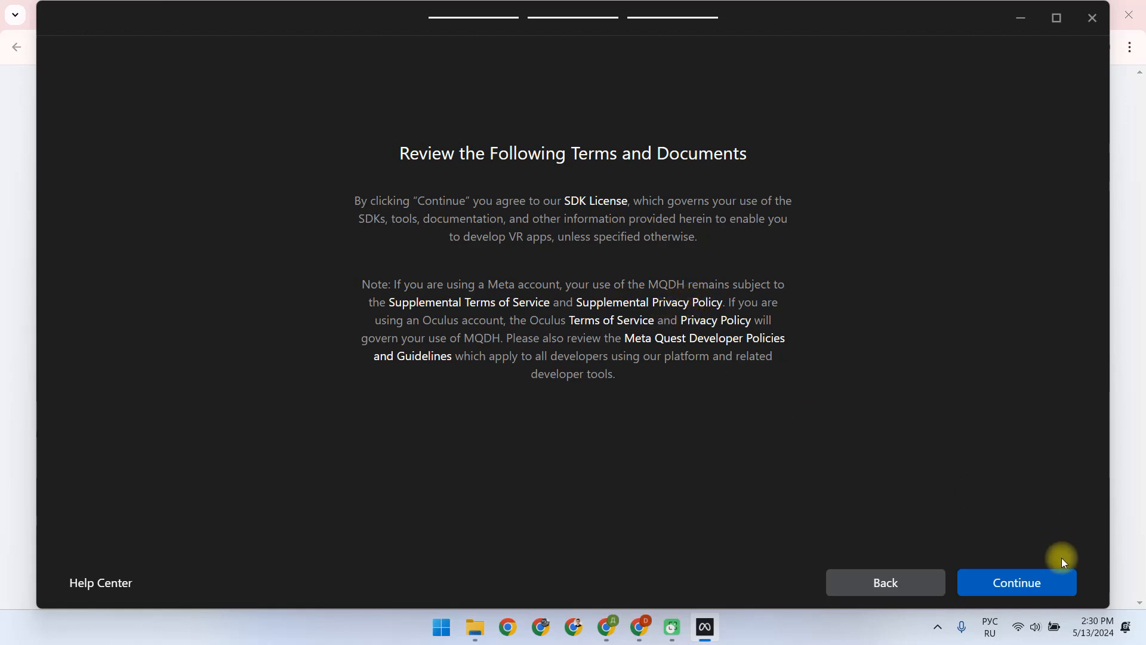
Step: Accept the SDK license and terms on the Review the Following Terms and Documents screen
left_click(1017, 582)
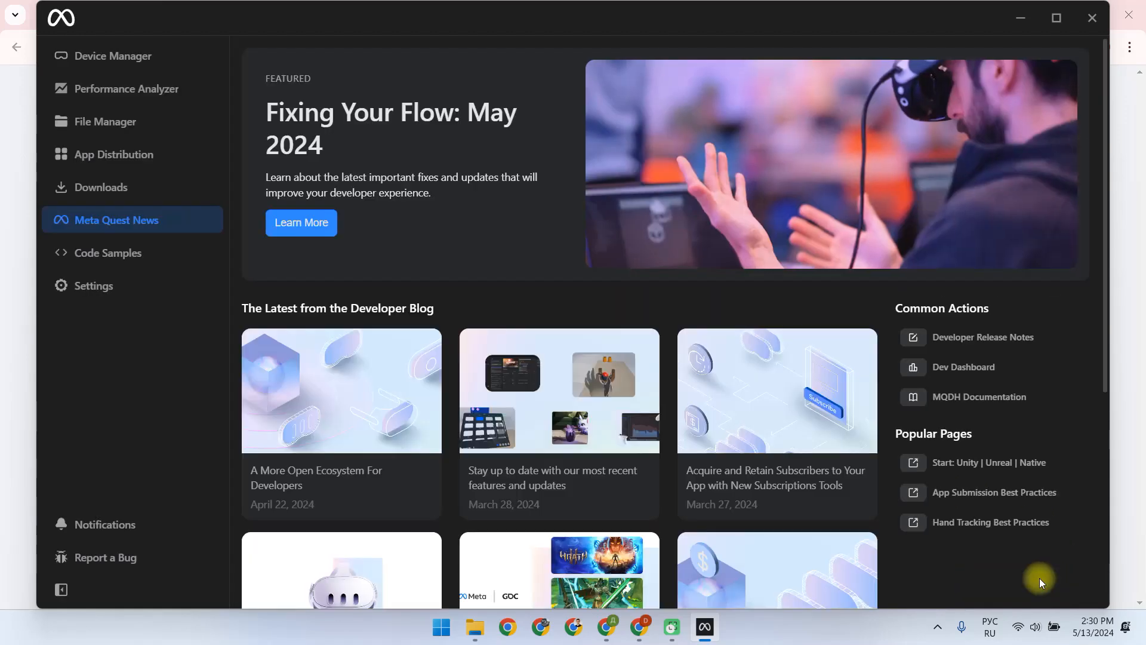
Step: Open Device Manager and follow the 'verify your account' link for the unverified account
left_click(114, 56)
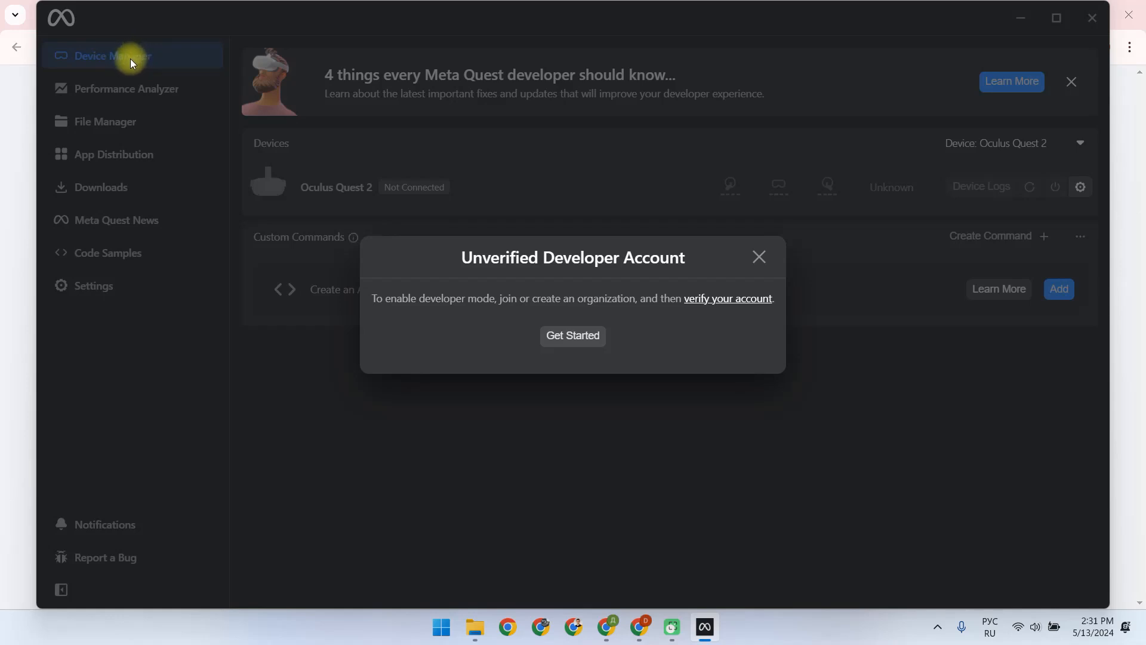
mouse_move(125, 68)
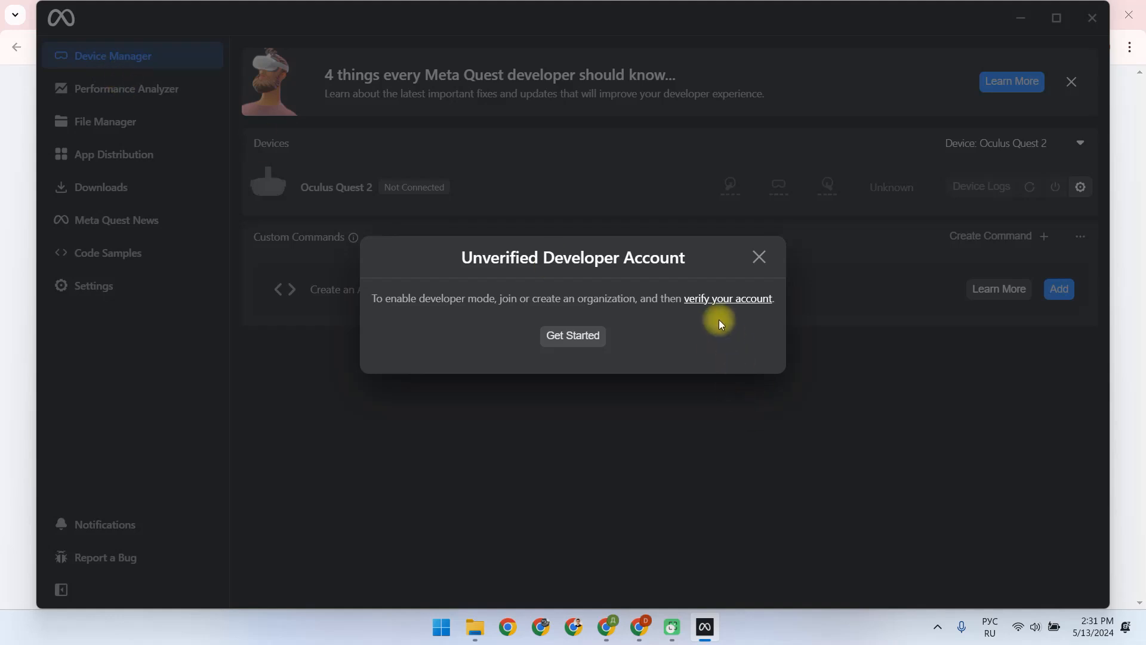
left_click(727, 298)
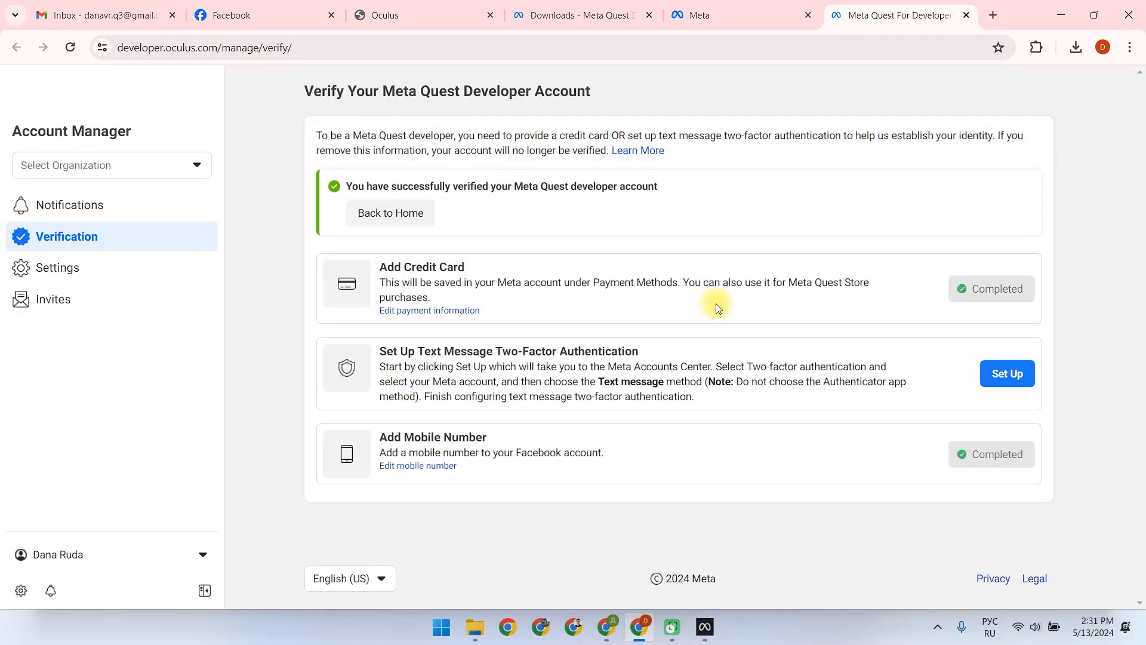
mouse_move(911, 308)
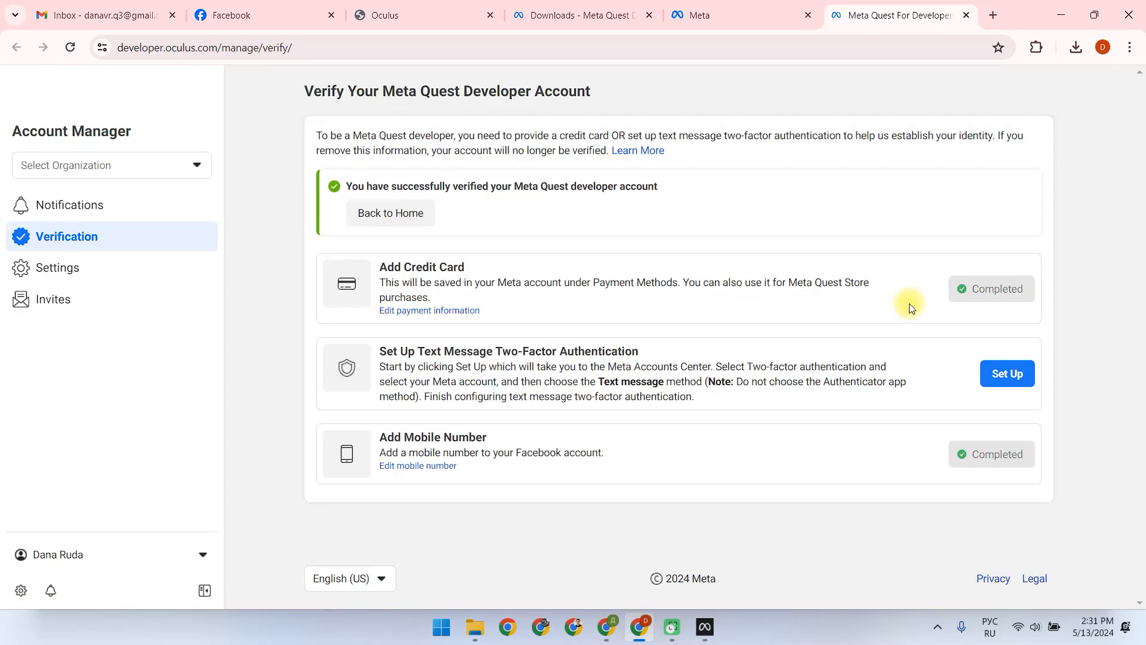
mouse_move(647, 297)
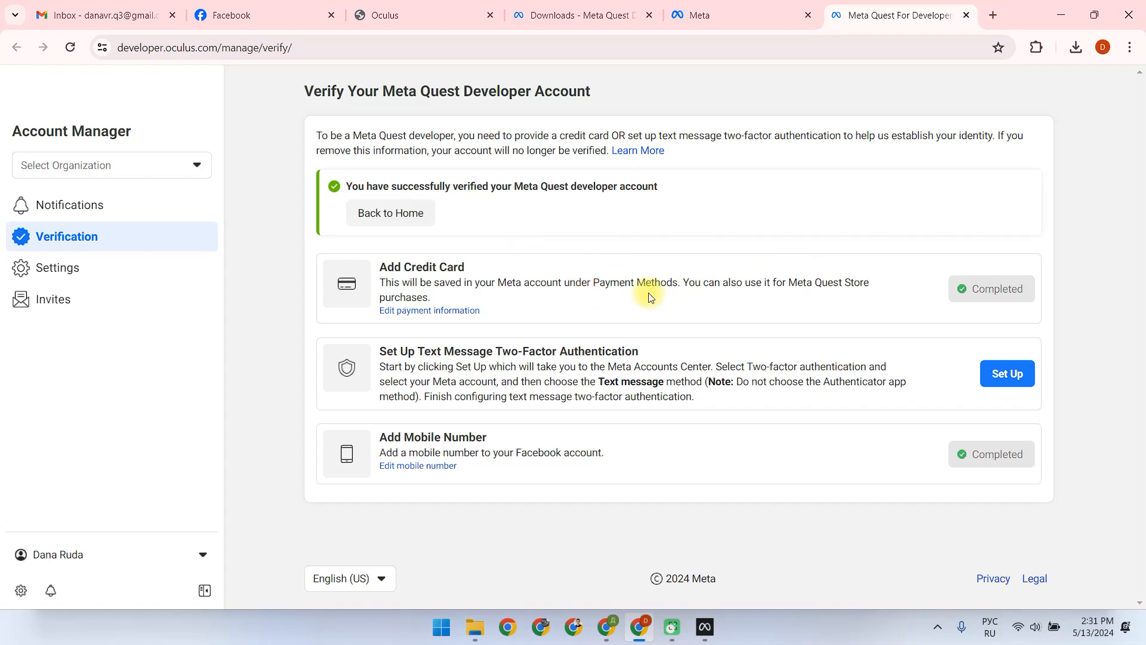
mouse_move(502, 465)
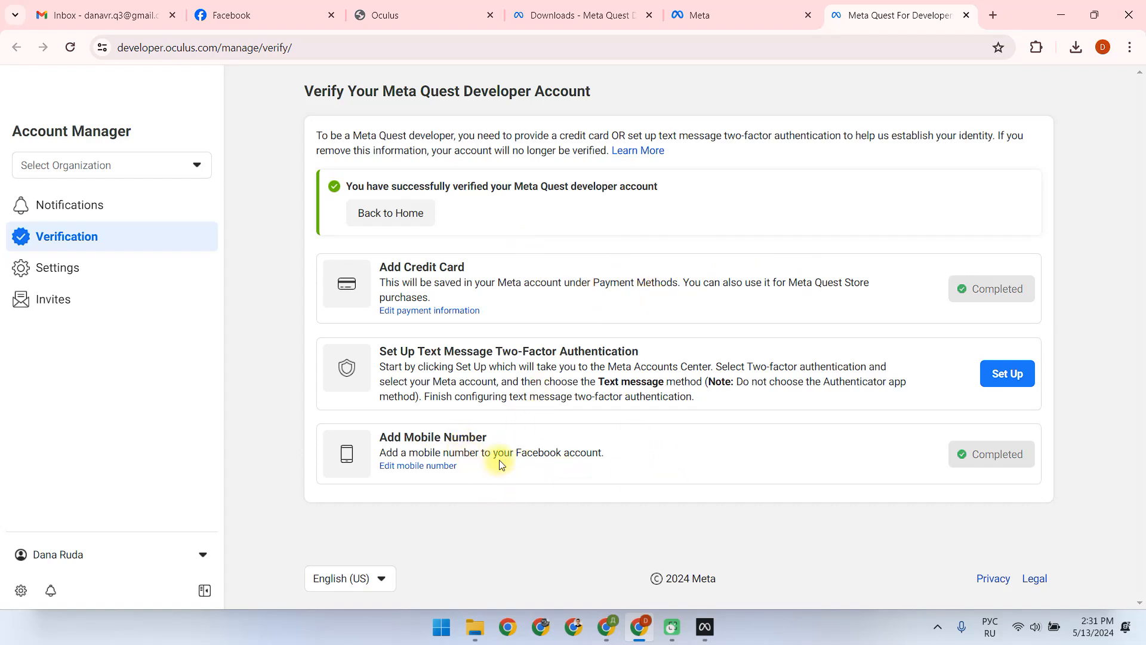
mouse_move(509, 495)
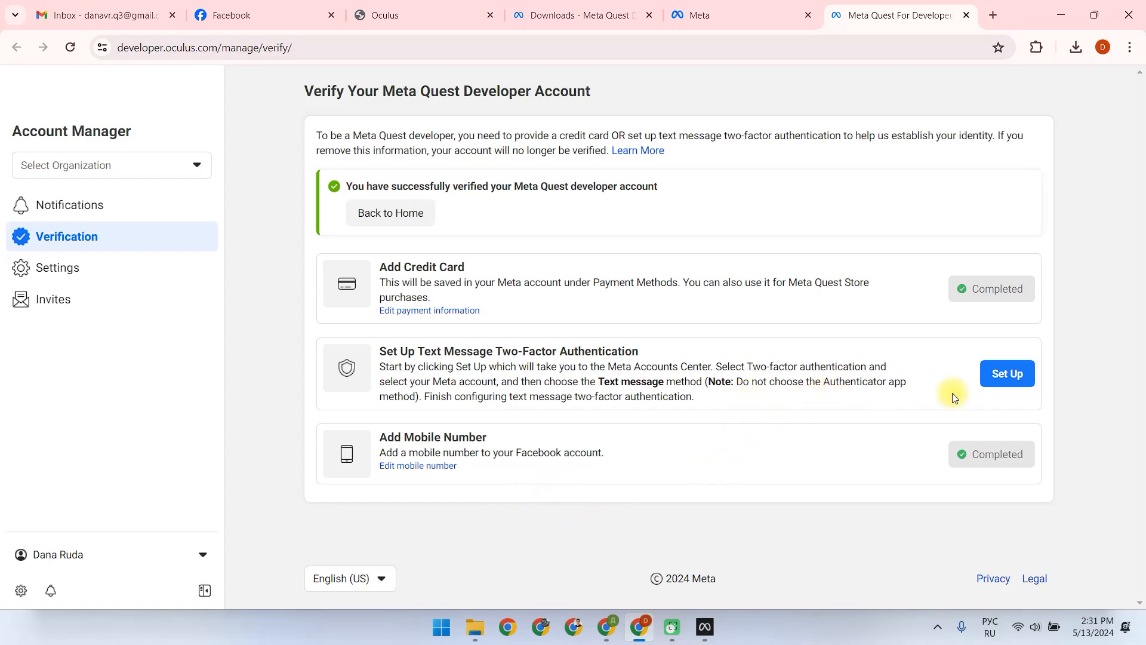
Step: Enable text-message two-factor authentication with the phone number and 6-digit confirmation code
left_click(1006, 372)
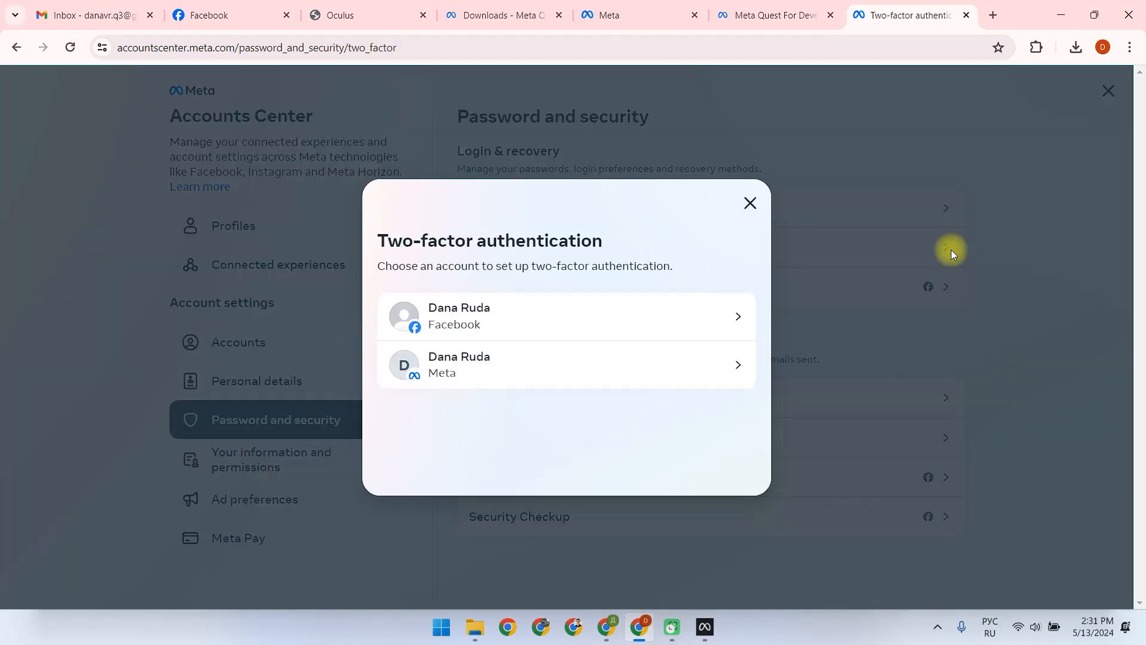
mouse_move(707, 279)
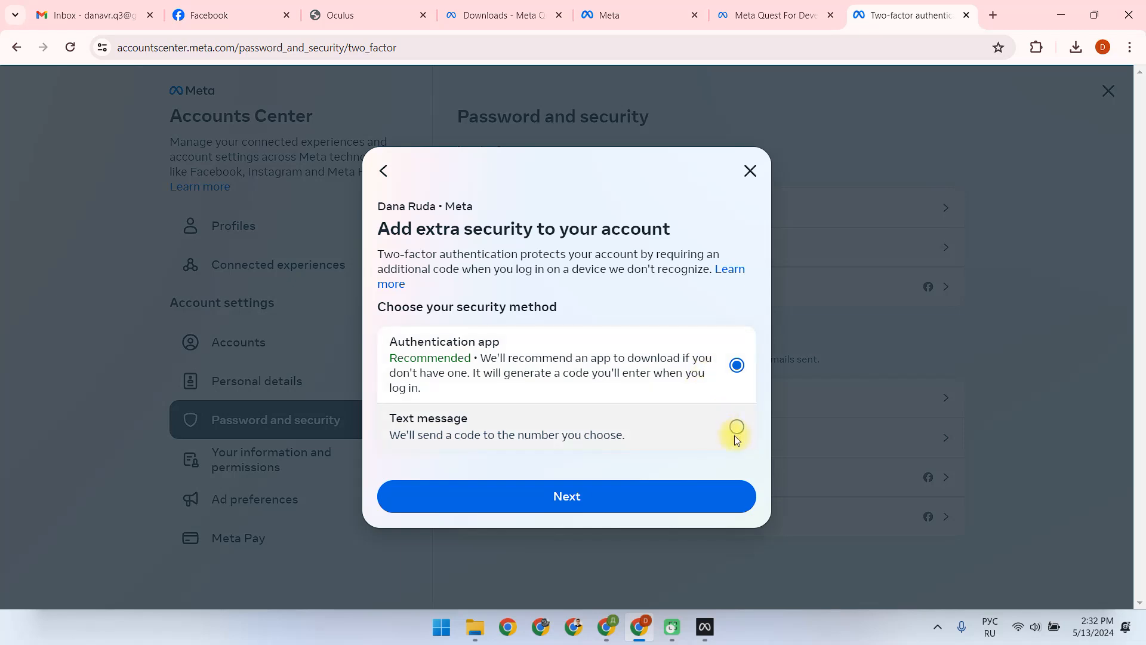
left_click(736, 426)
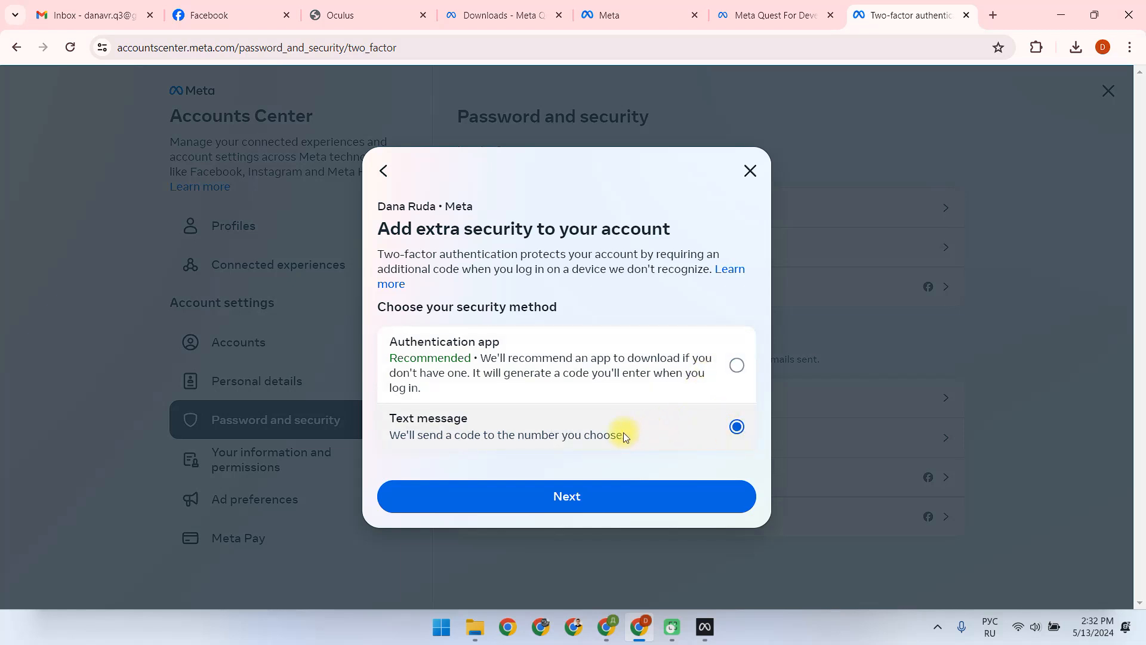
left_click(566, 496)
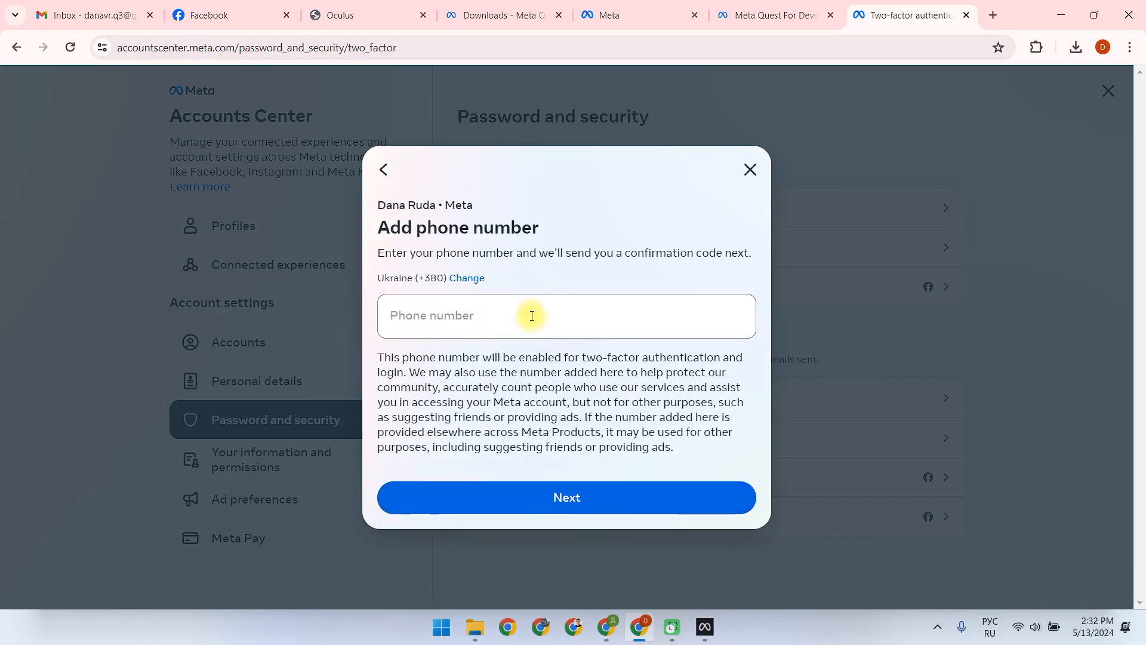
left_click(531, 316)
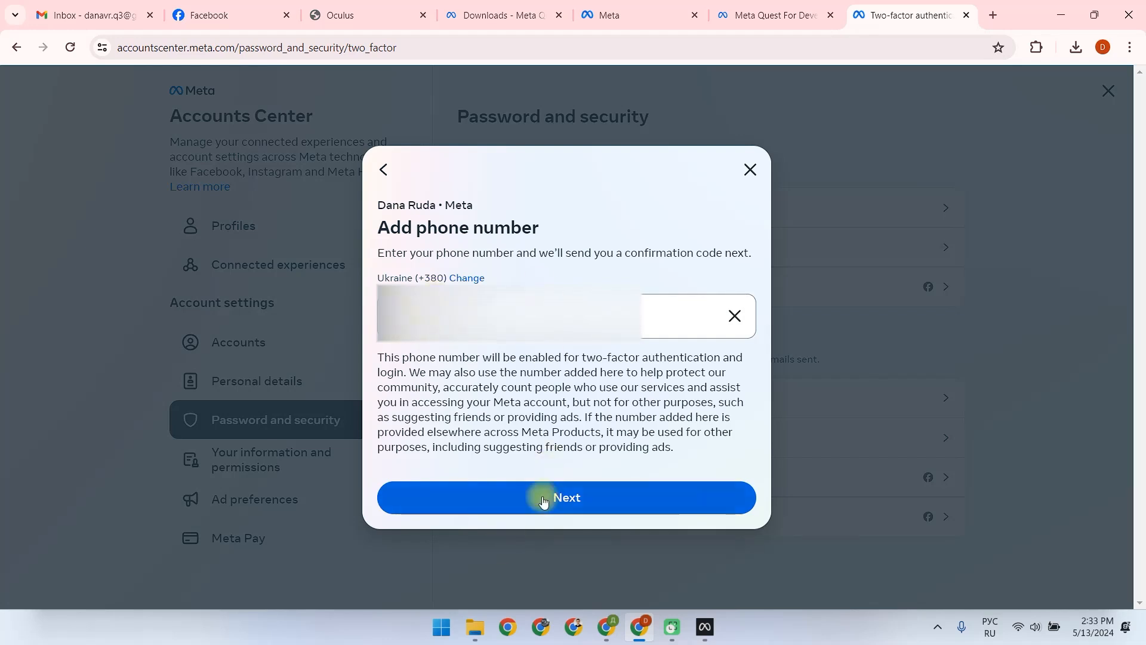
left_click(566, 498)
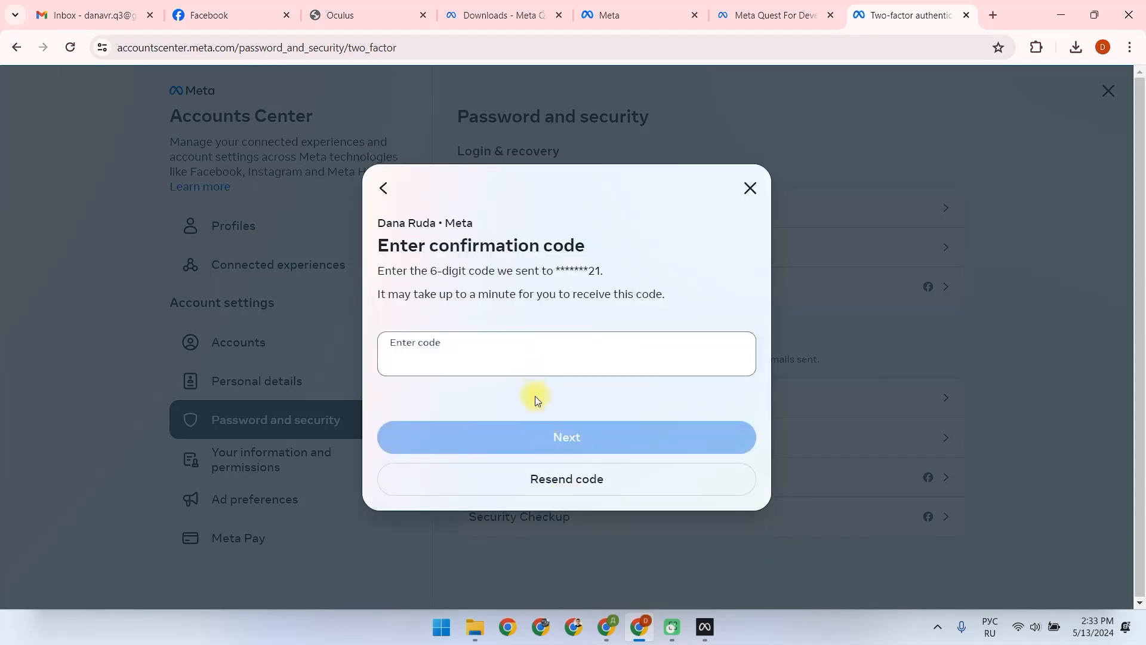
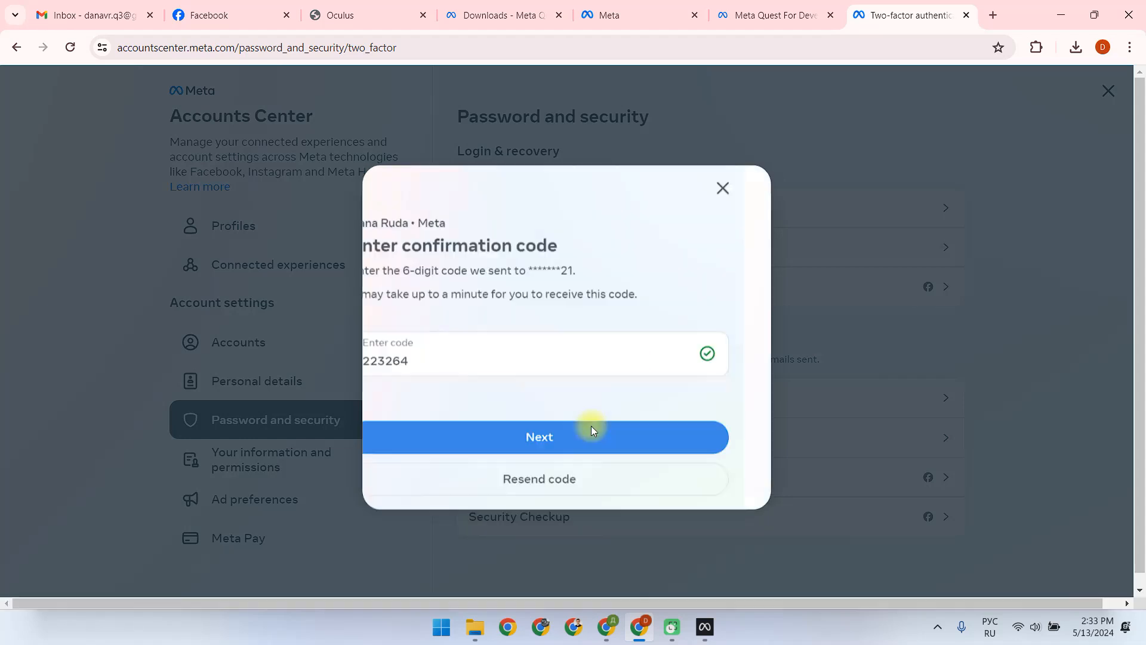
left_click(539, 436)
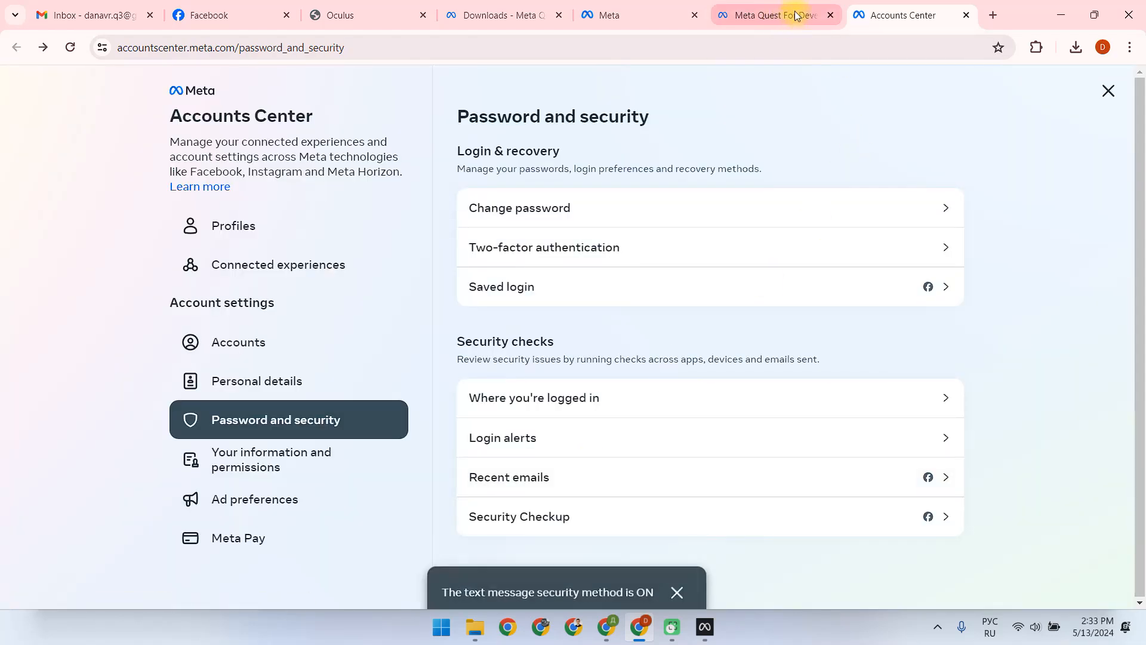
Step: Return to the Meta Quest For Developers Verify page showing all requirements Completed
left_click(772, 15)
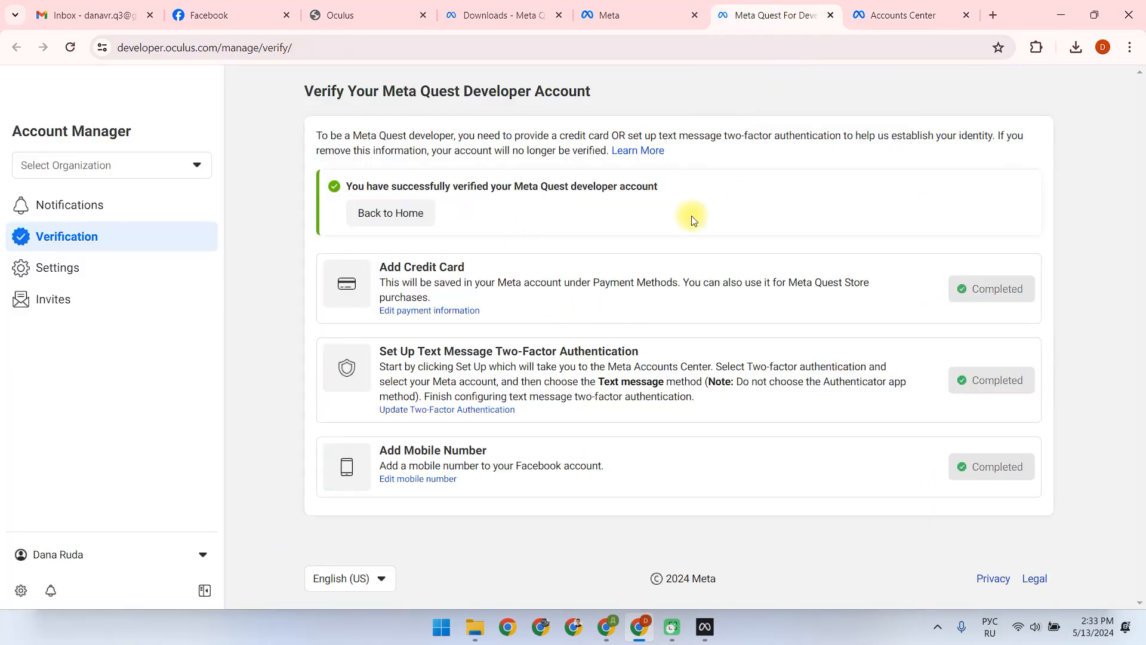
mouse_move(771, 307)
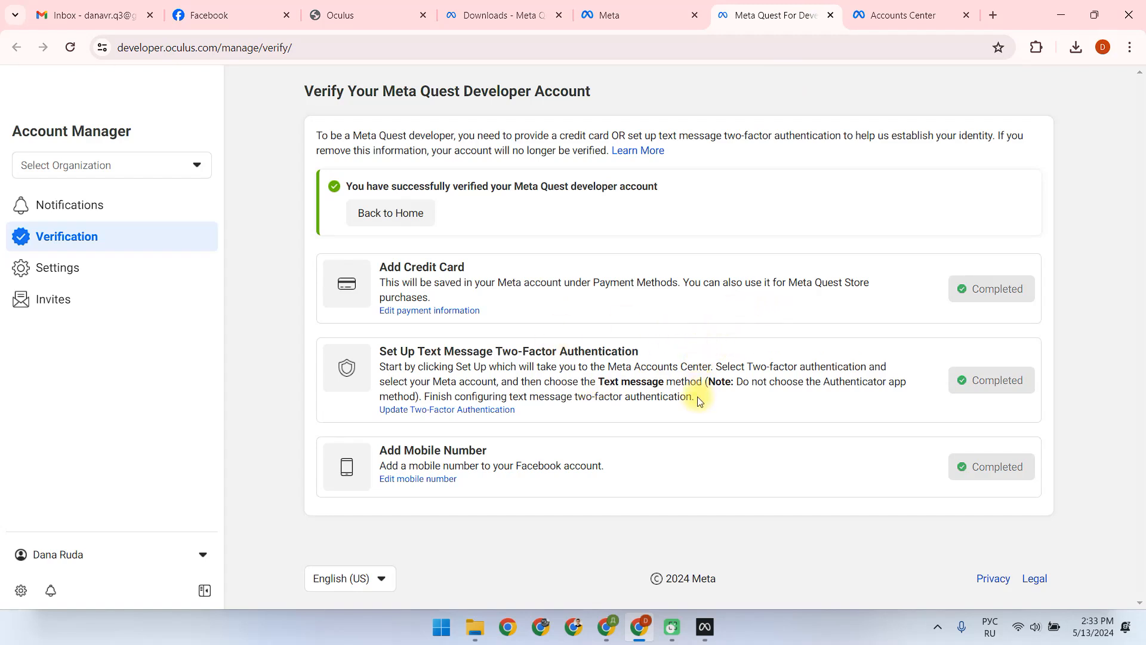
mouse_move(704, 628)
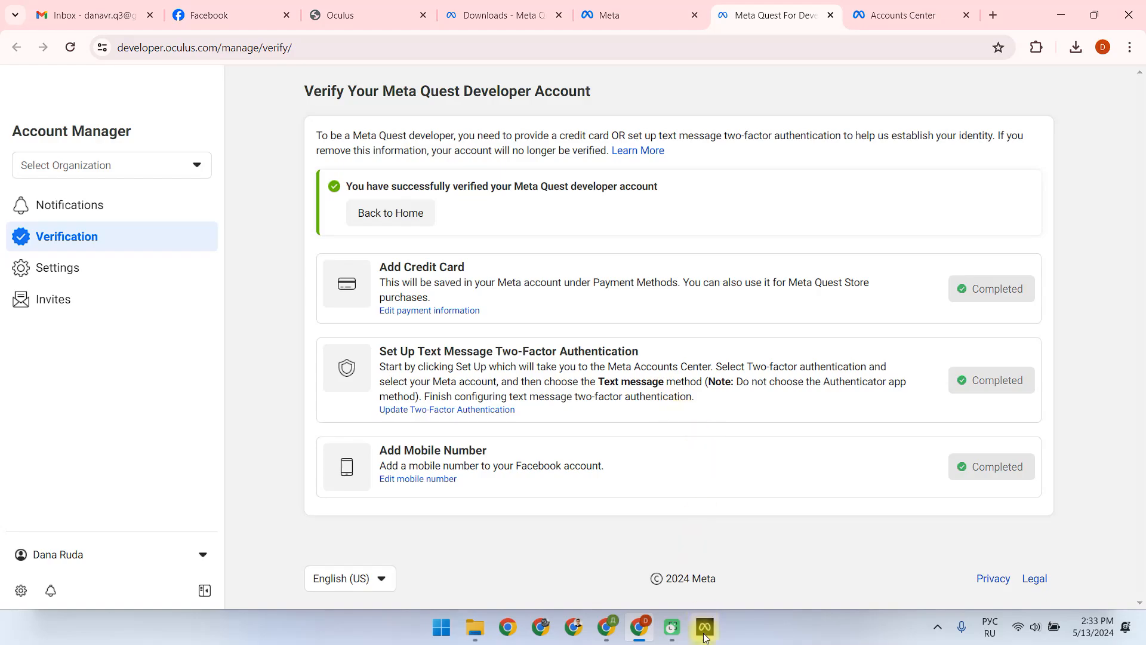
Step: Bring Meta Quest Developer Hub to the front from the taskbar
left_click(704, 627)
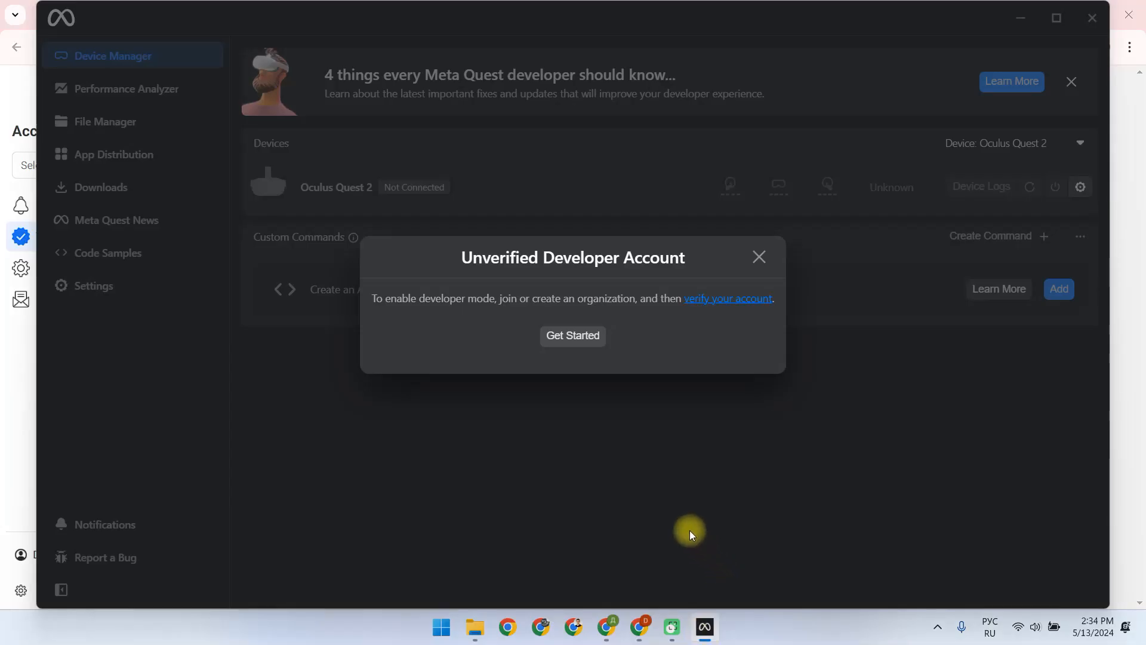
mouse_move(646, 410)
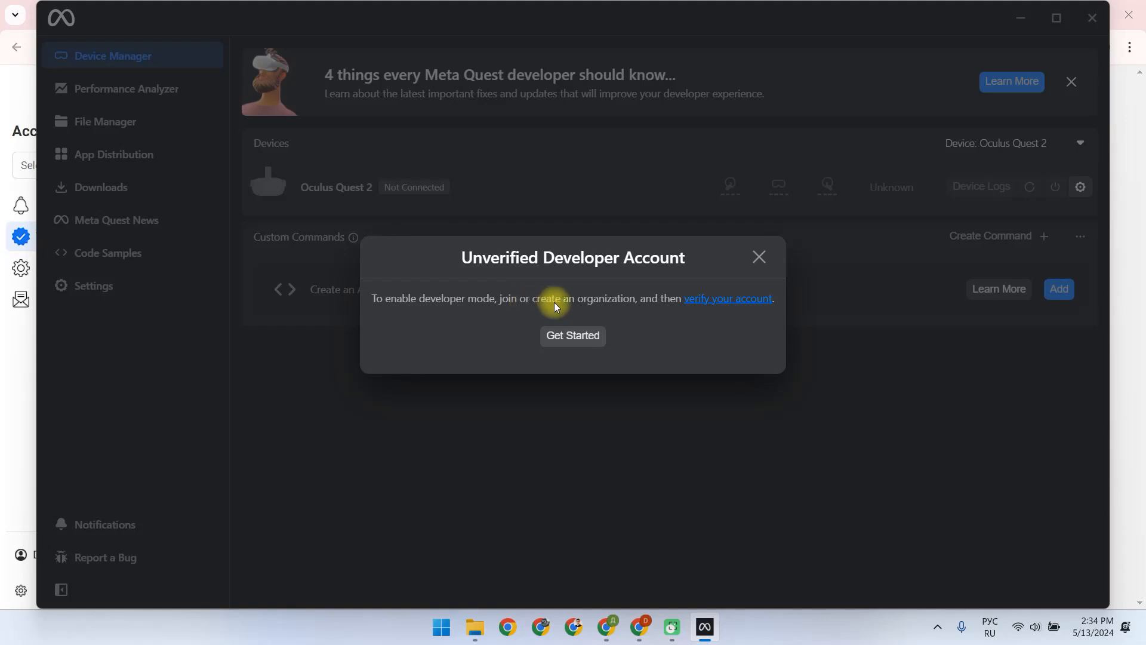
mouse_move(567, 326)
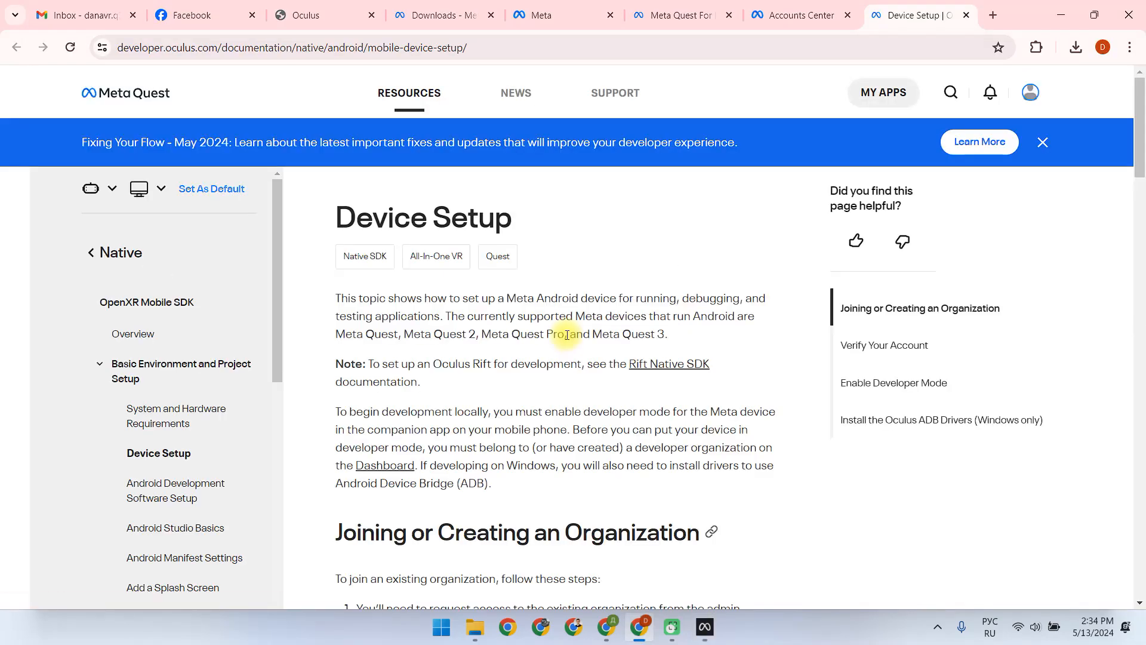
Step: Follow the Device Setup guide's developer.oculus.com/manage/organizations/create/ link
scroll("down", 3)
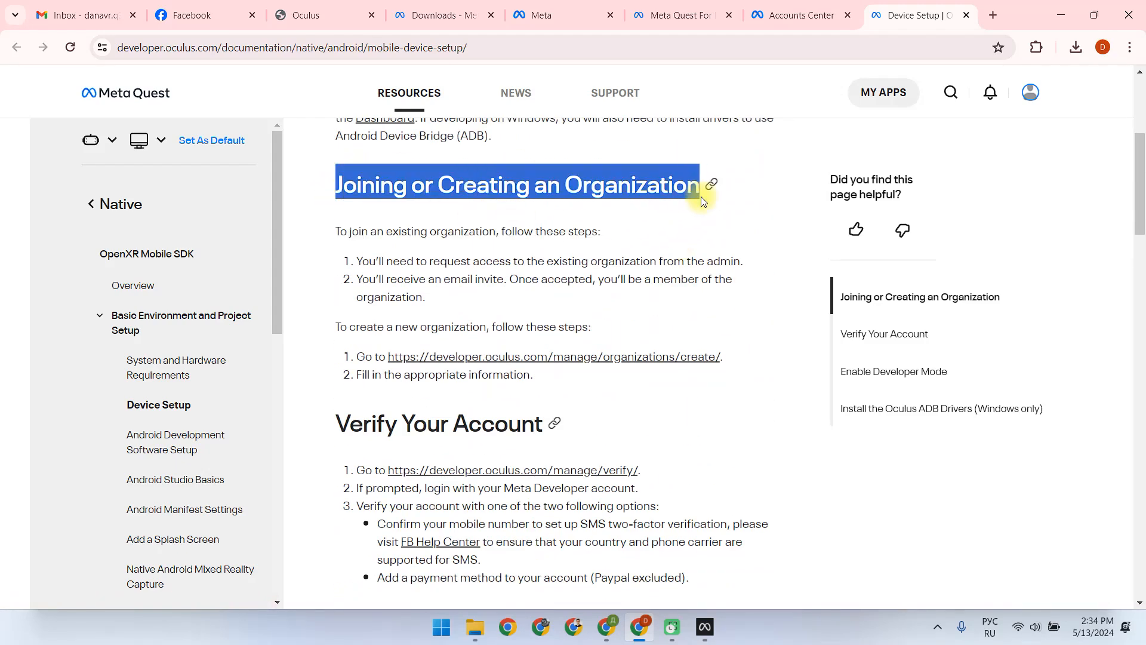
mouse_move(576, 357)
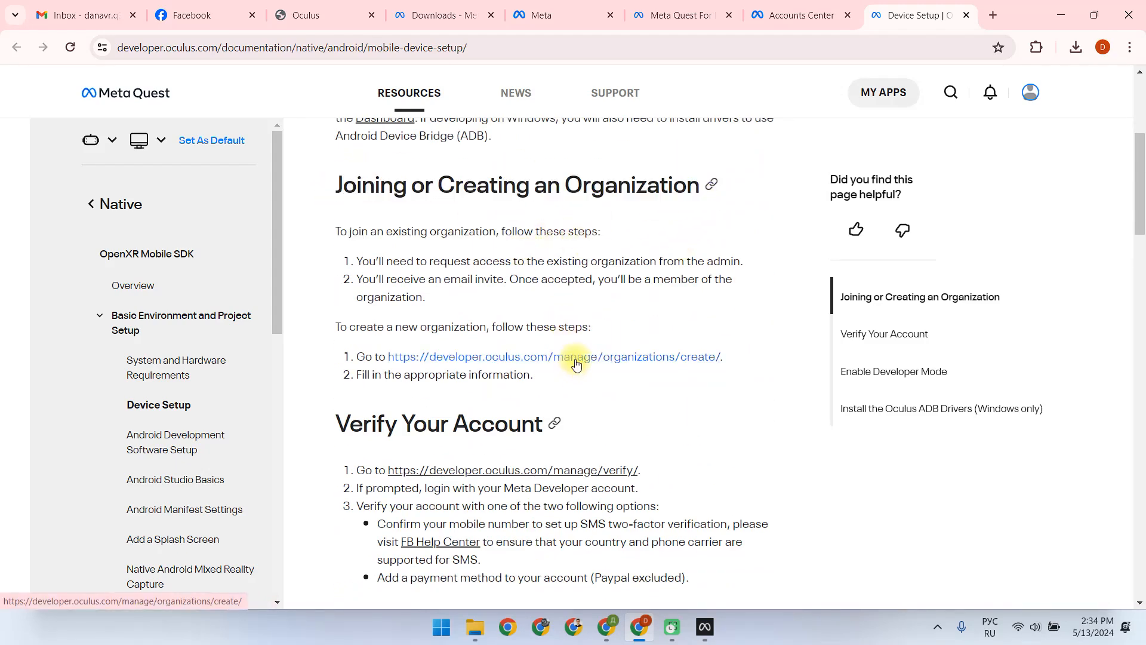
left_click(556, 356)
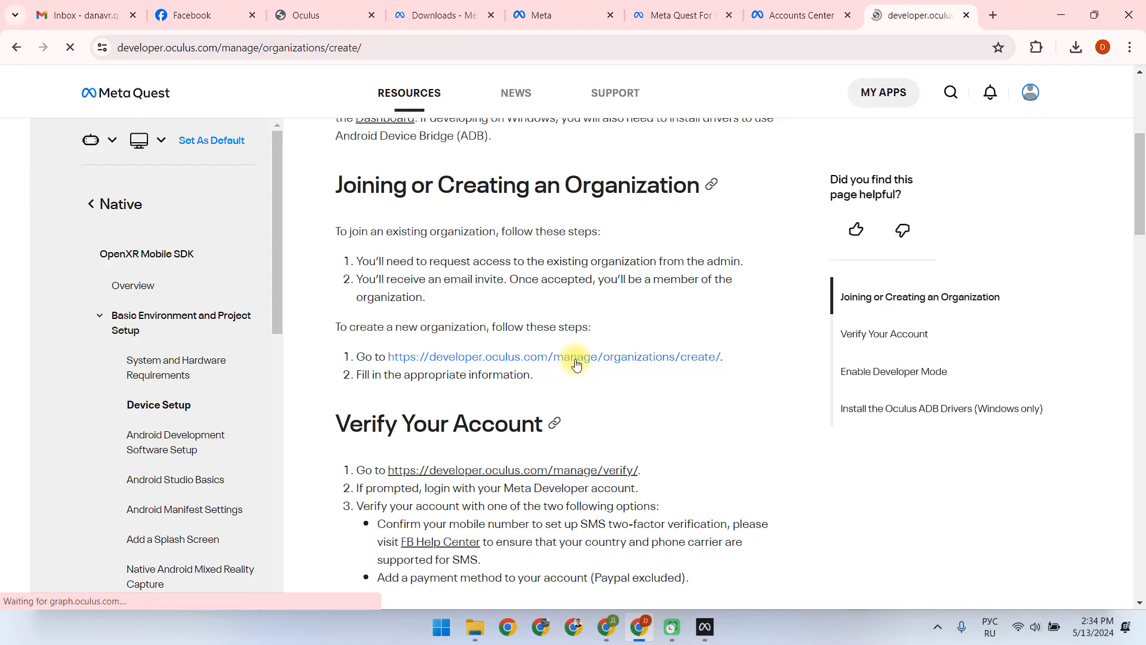
Step: Submit a new organization named 'DanavionVR Q3' with the terms acknowledgement ticked
left_click(557, 357)
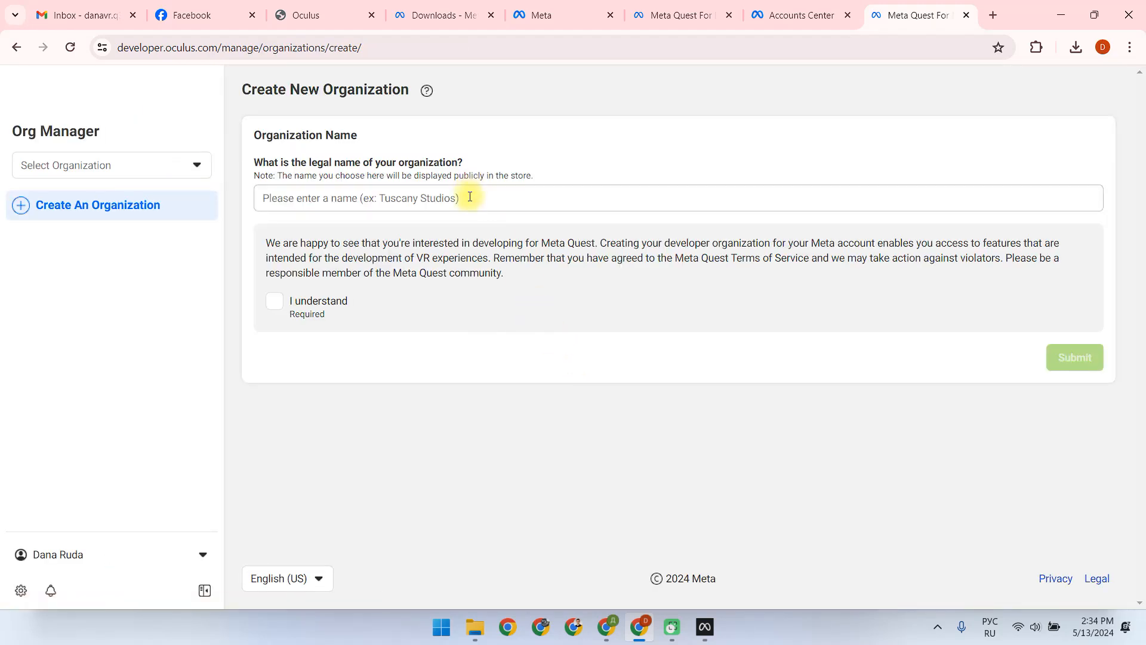
left_click(469, 198)
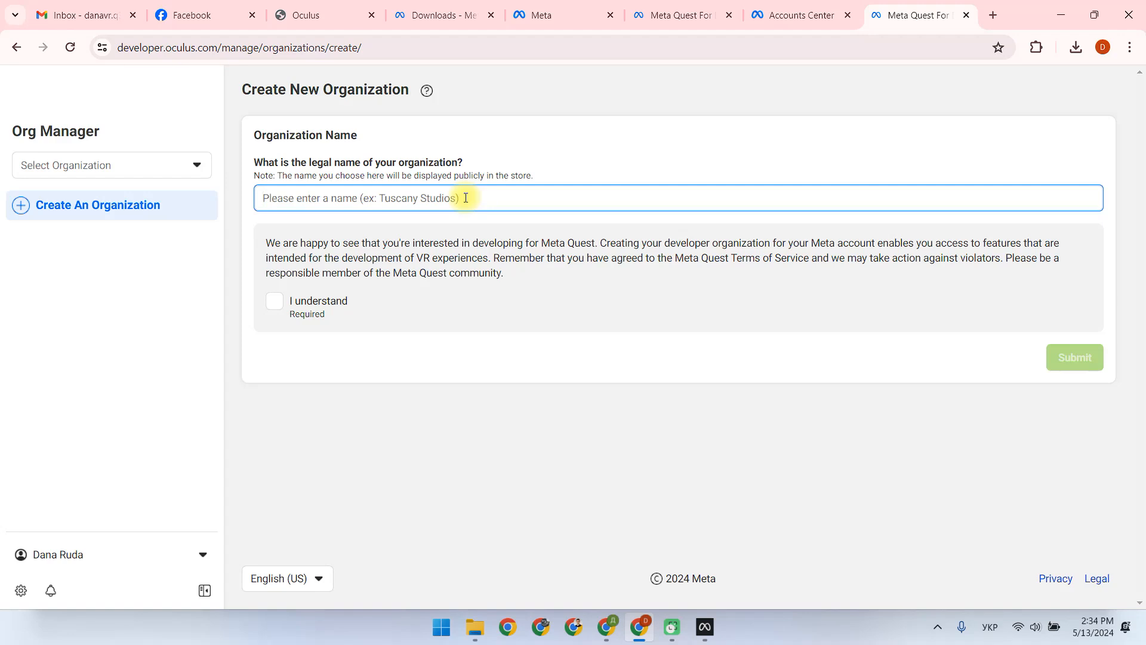
type("D")
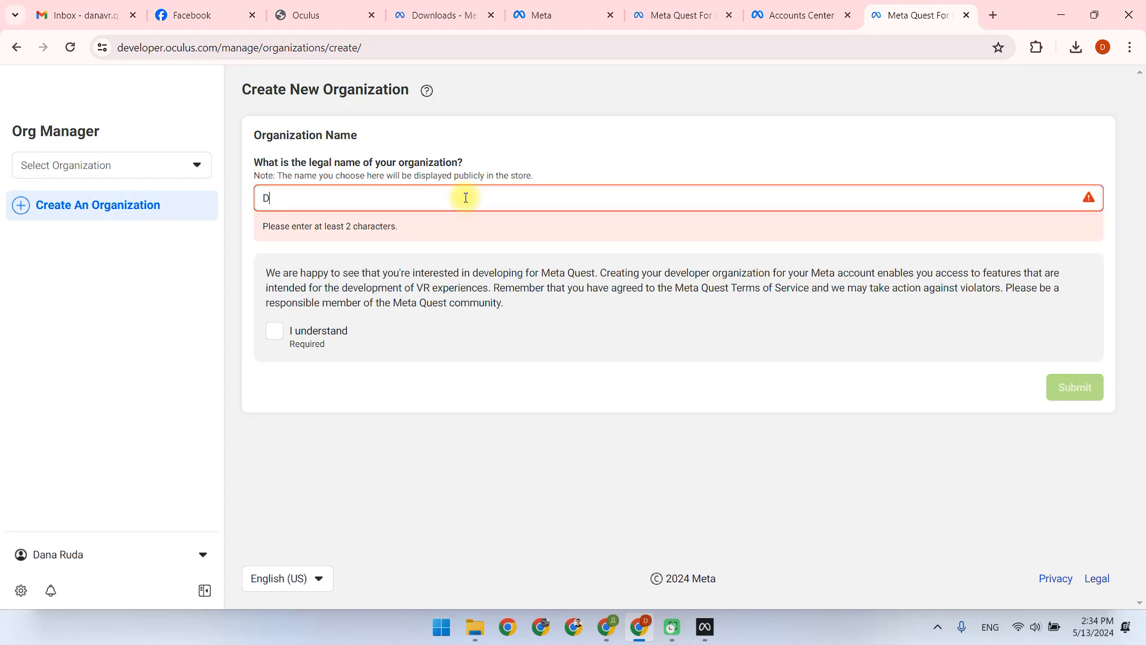
type("anaVionVR")
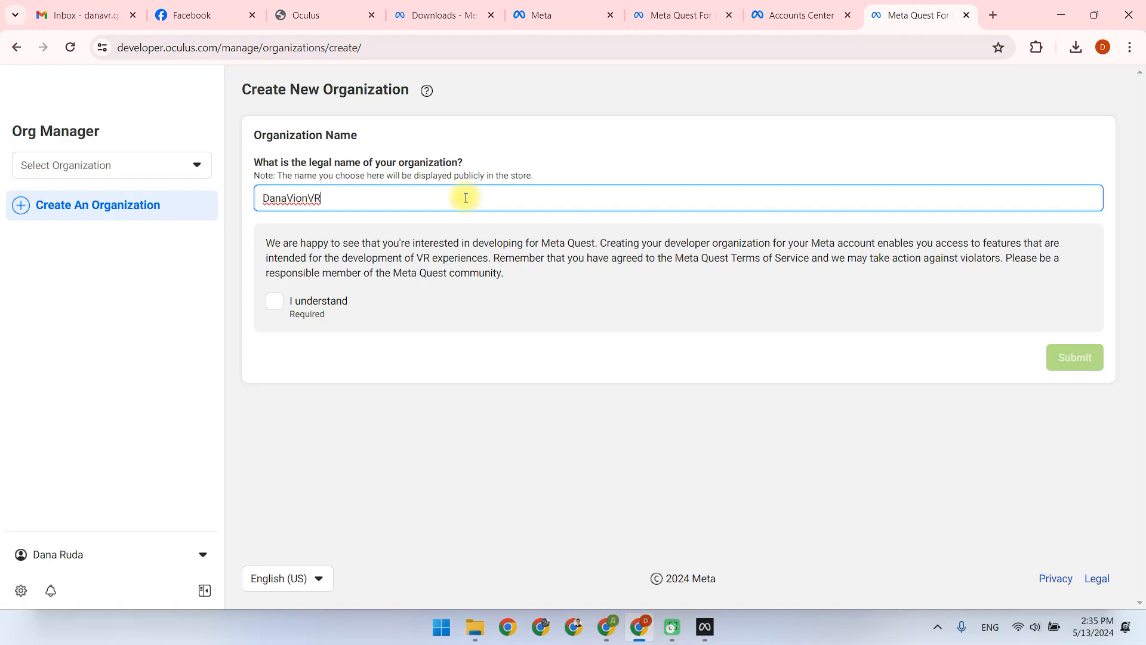
type("Q3")
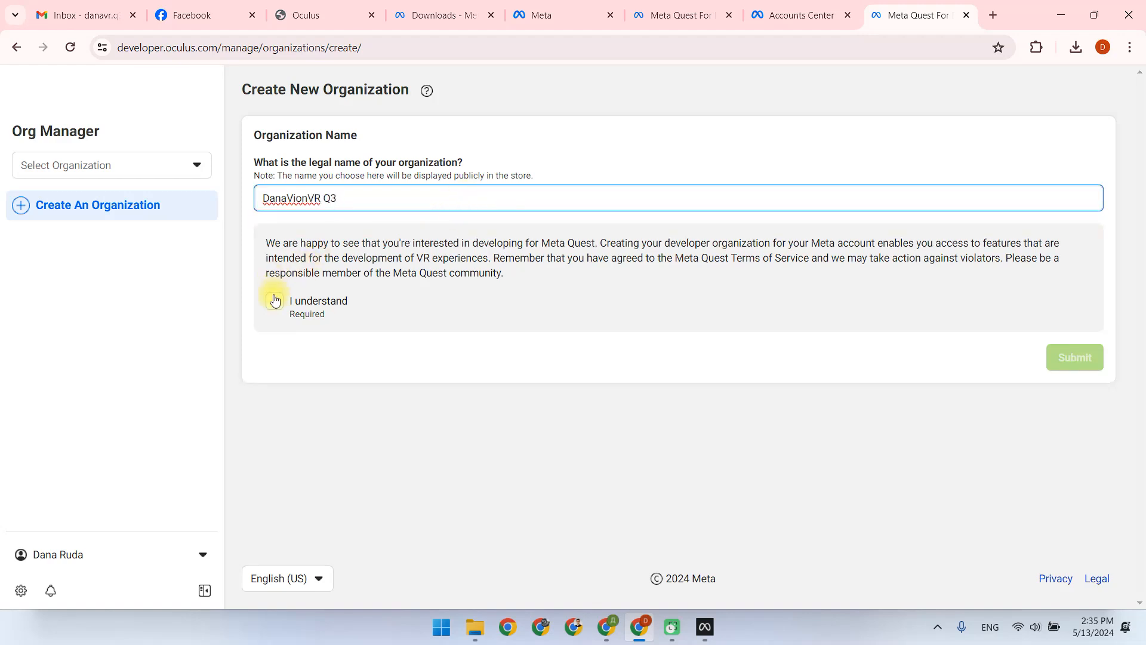
left_click(274, 301)
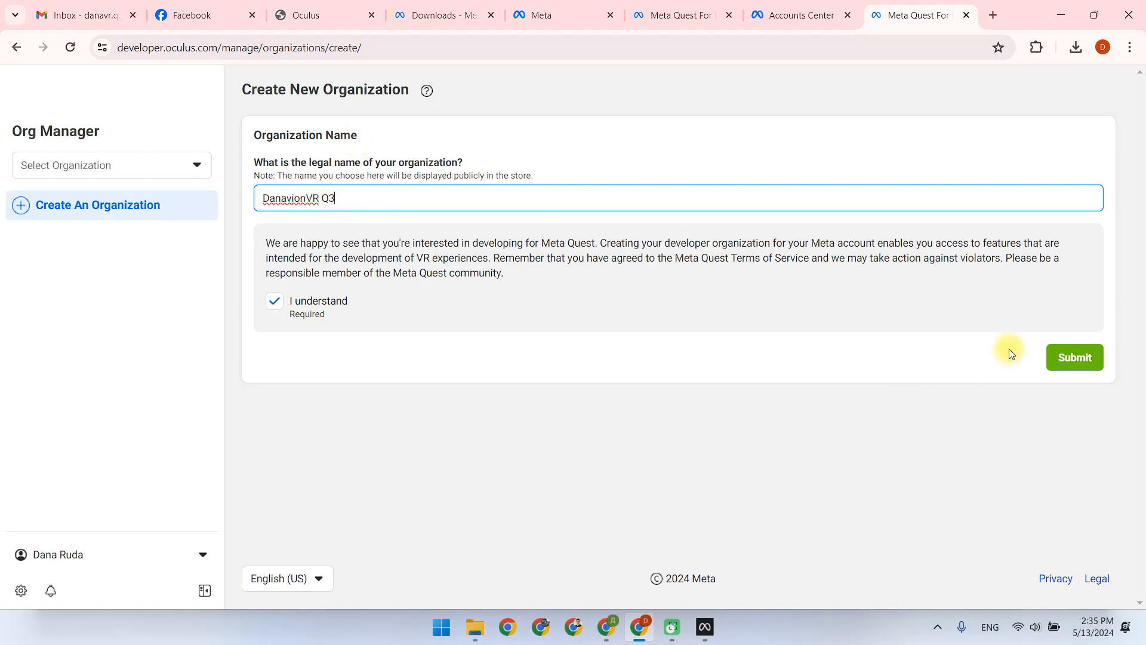
left_click(1075, 357)
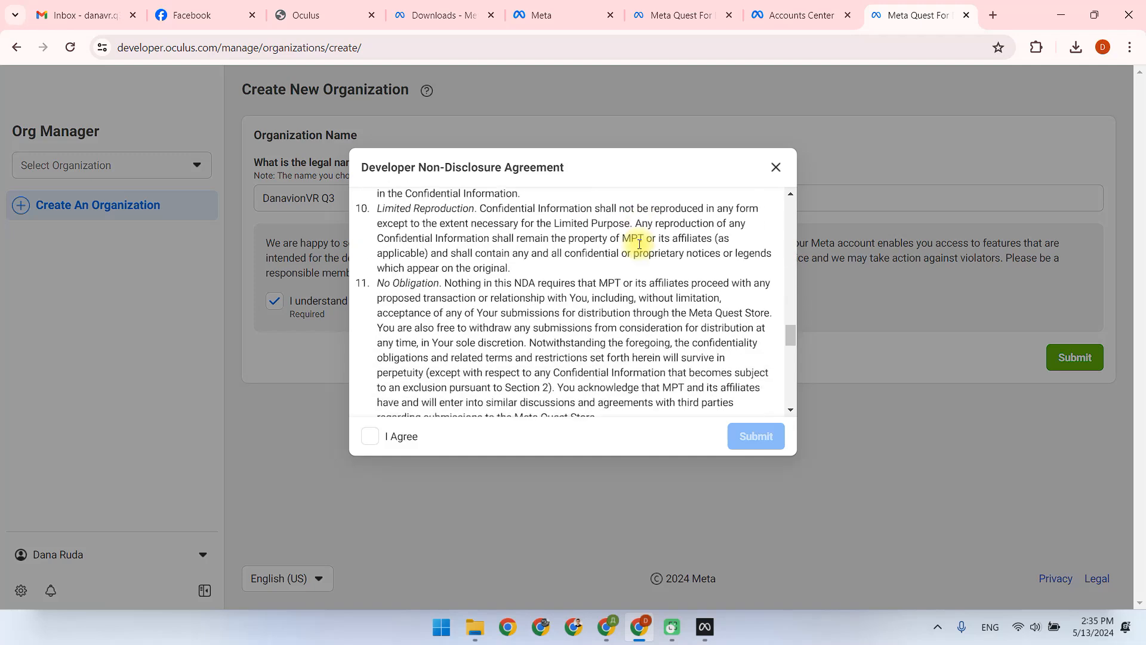
Step: Tick I Agree on the Developer Non-Disclosure Agreement and submit it
left_click(371, 437)
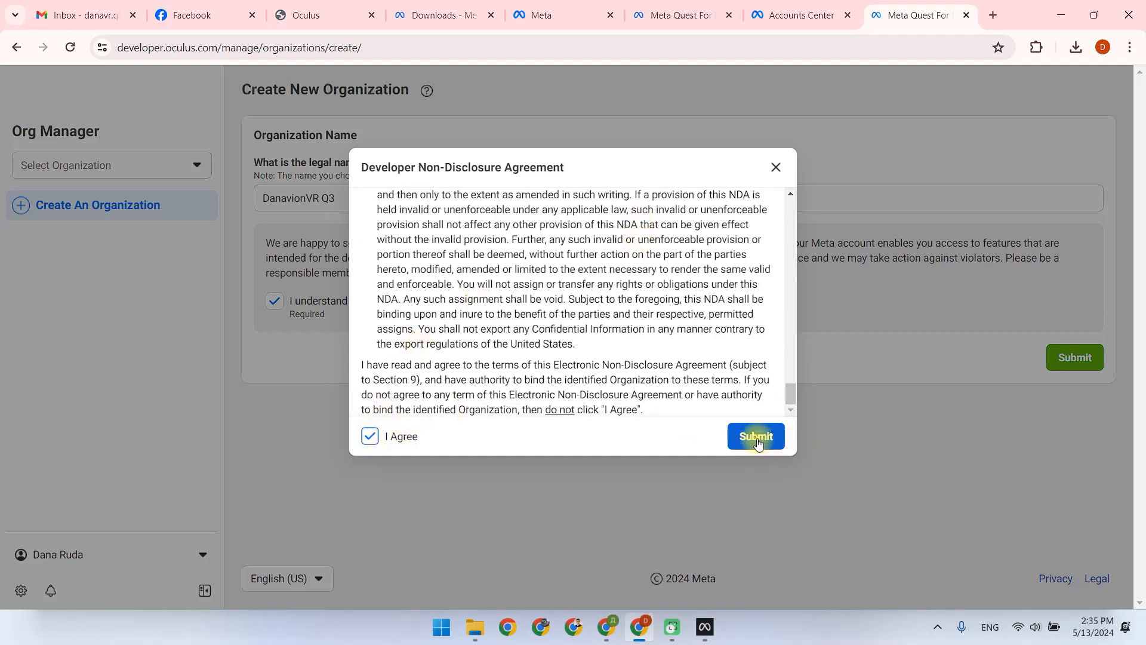
left_click(755, 436)
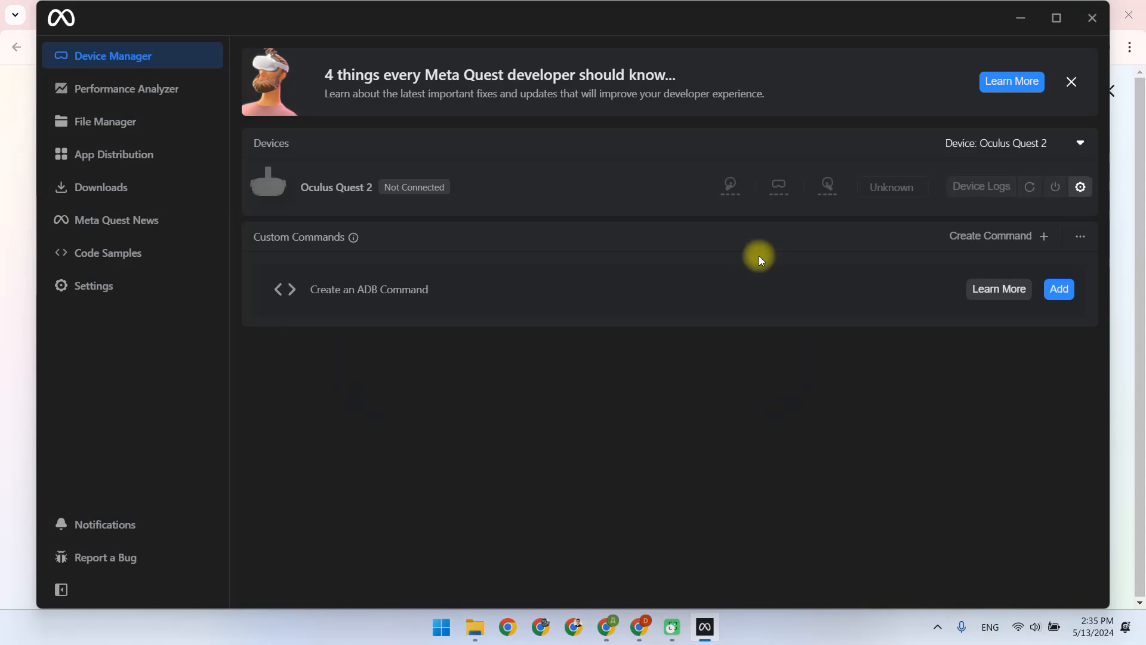
left_click(1080, 142)
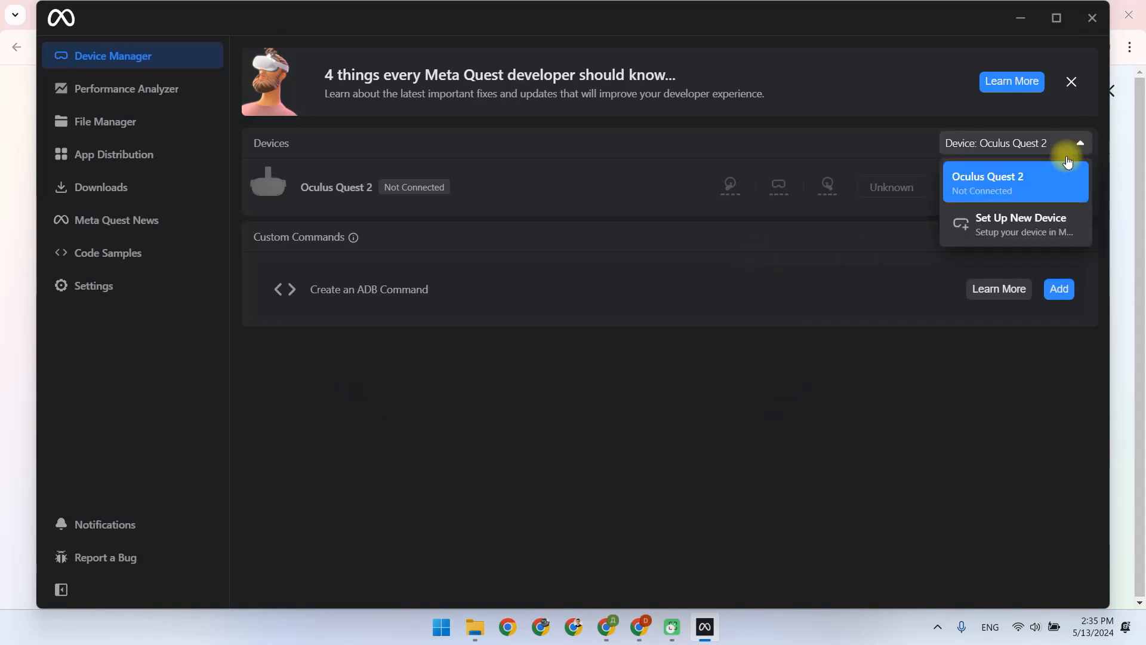
left_click(1020, 224)
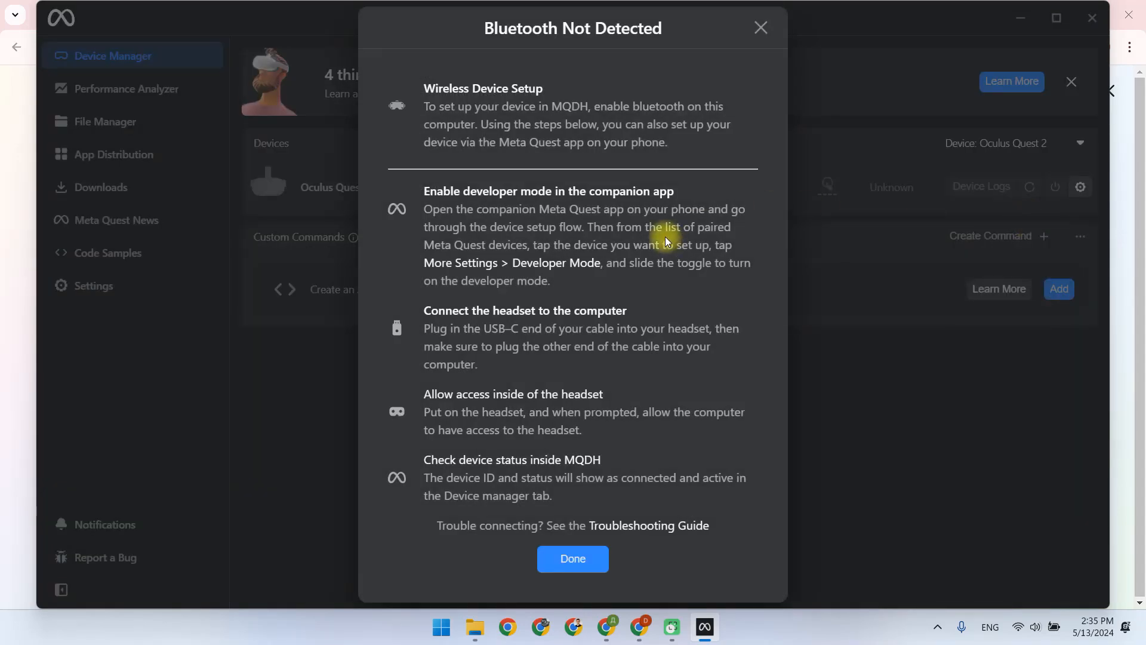
mouse_move(599, 431)
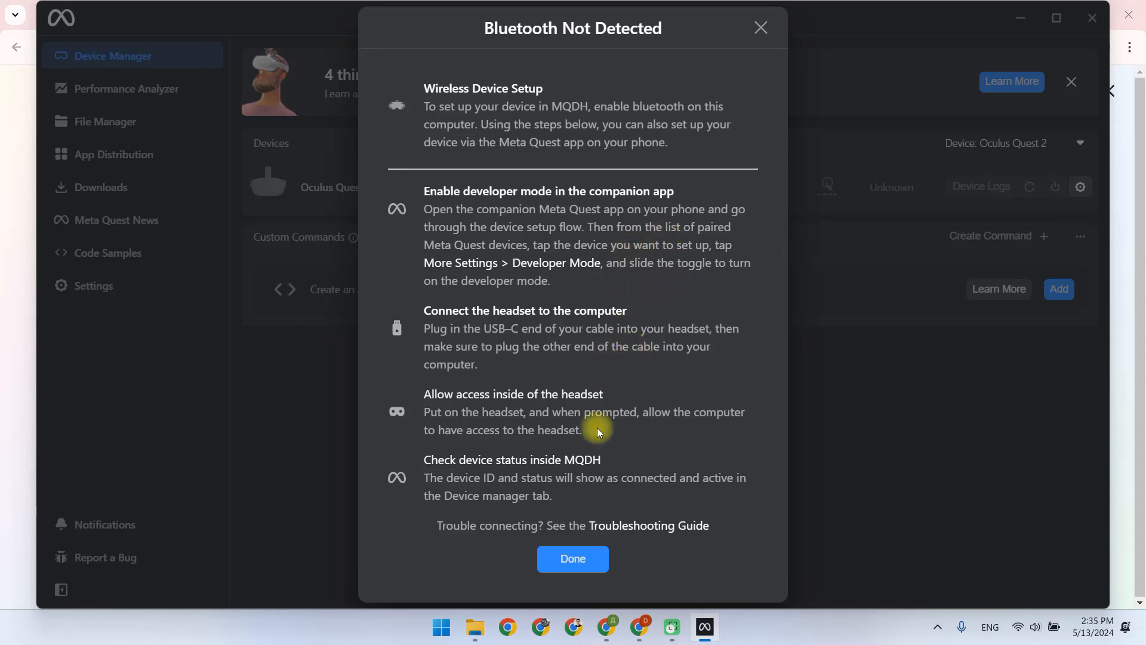
left_click(572, 559)
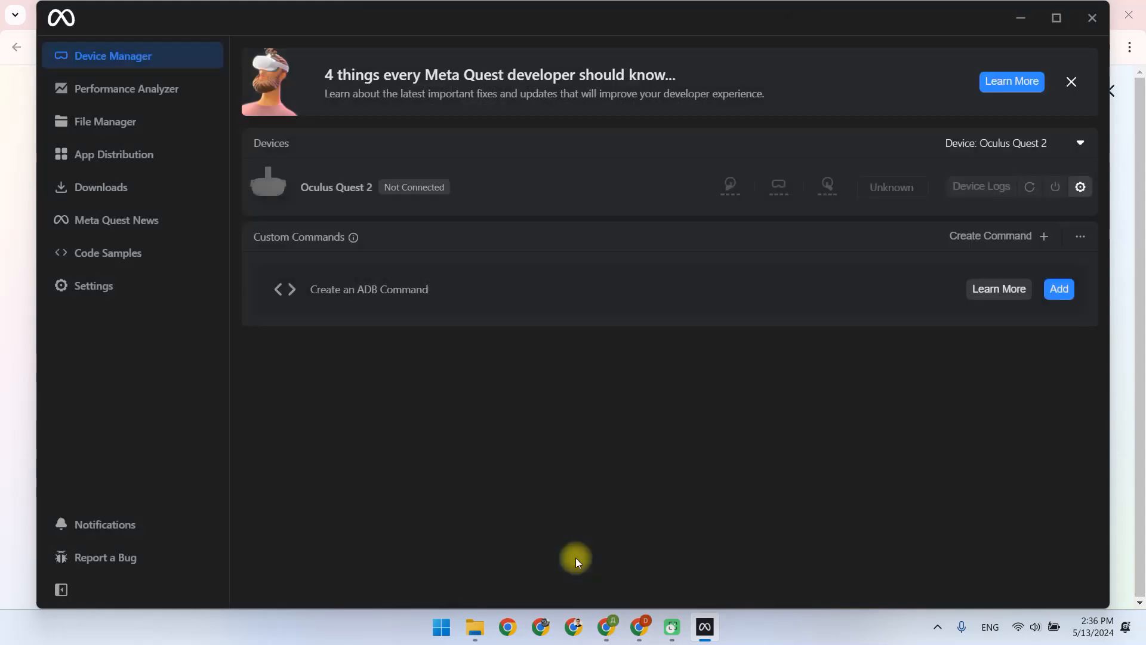